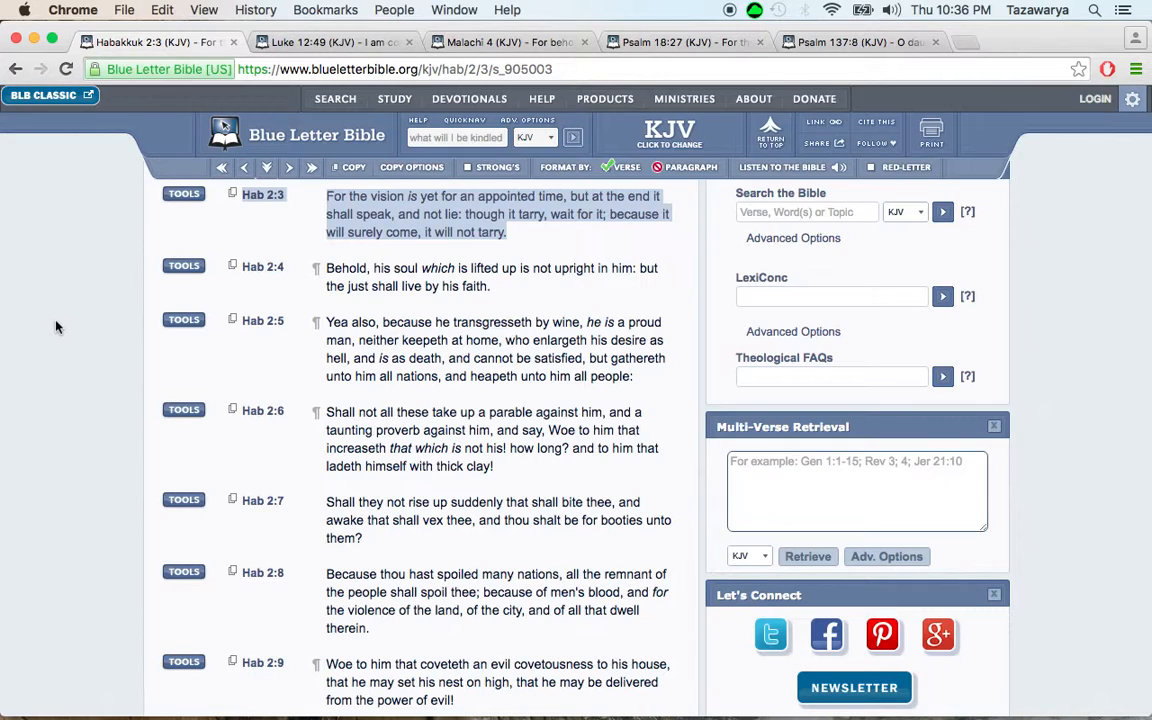
mouse_move(112, 301)
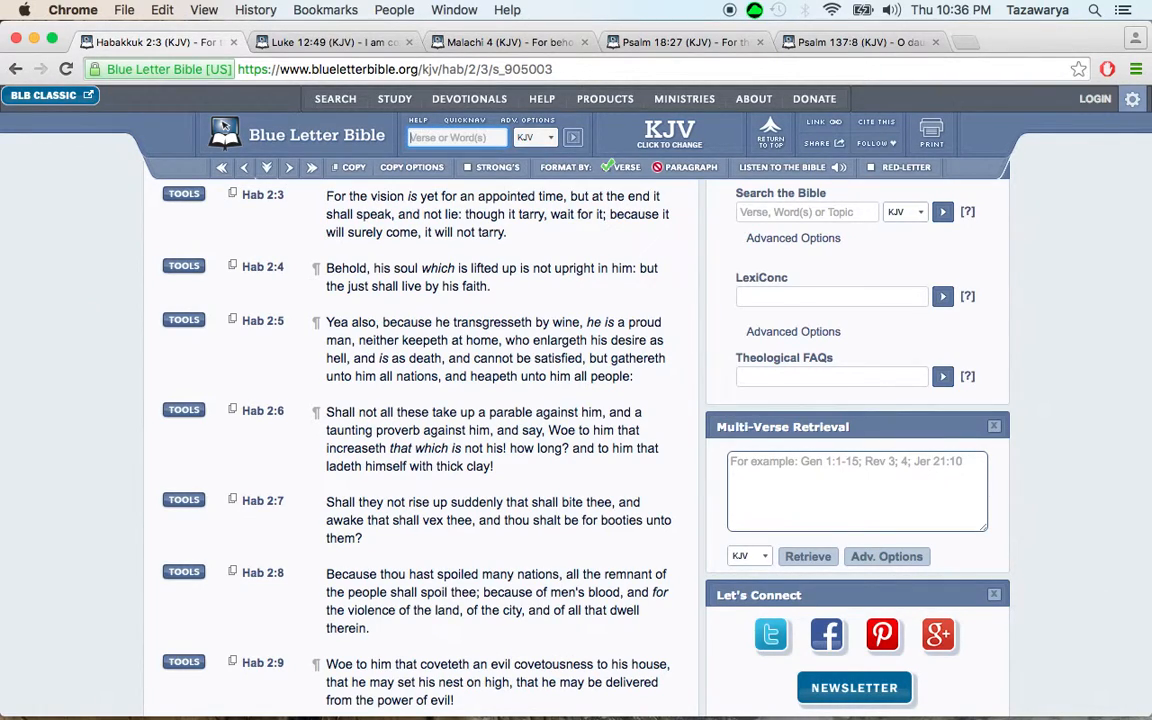
mouse_move(85, 222)
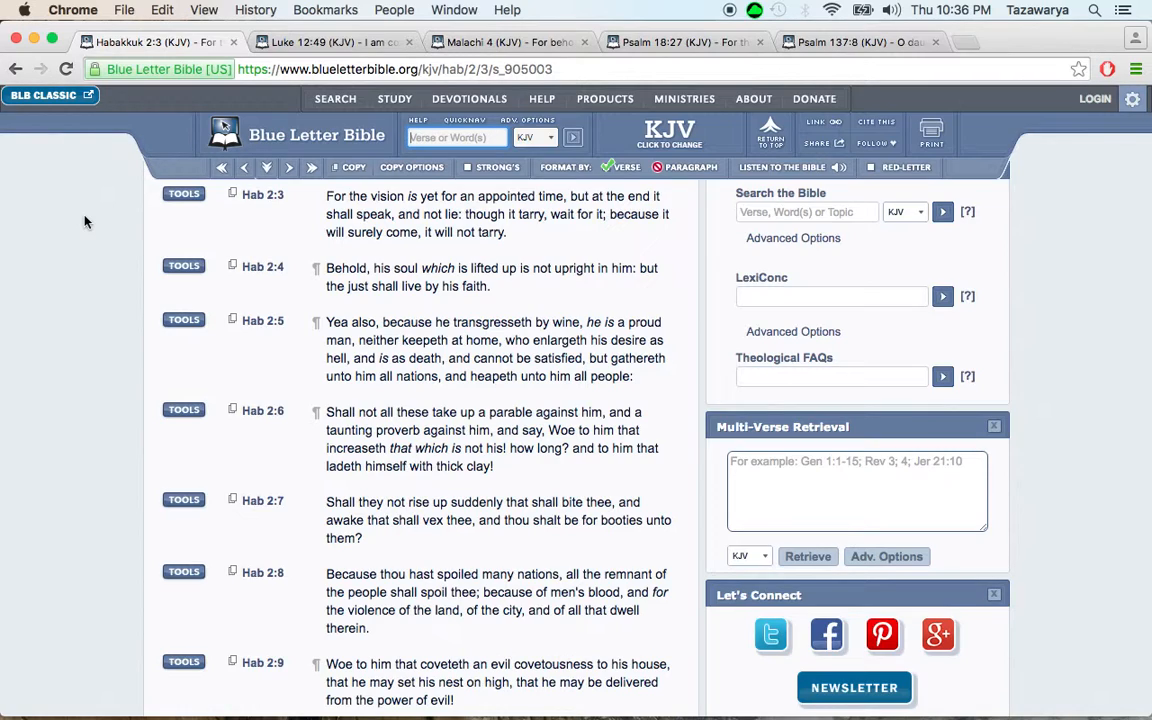
mouse_move(133, 236)
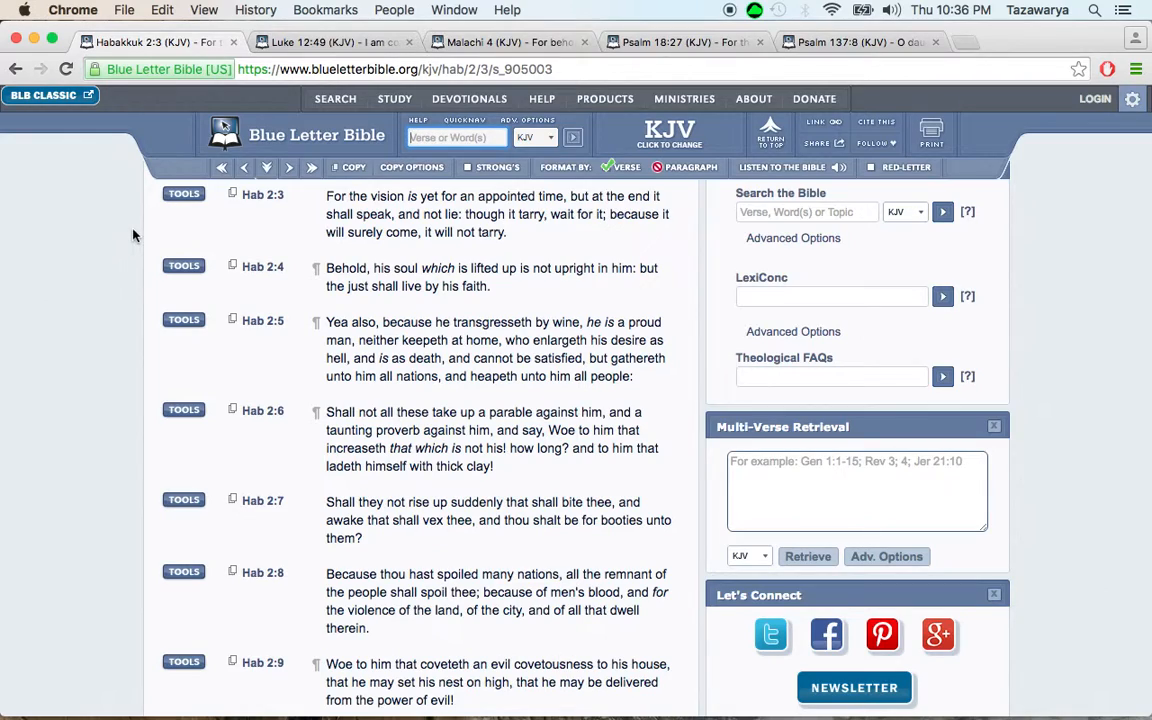
mouse_move(80, 230)
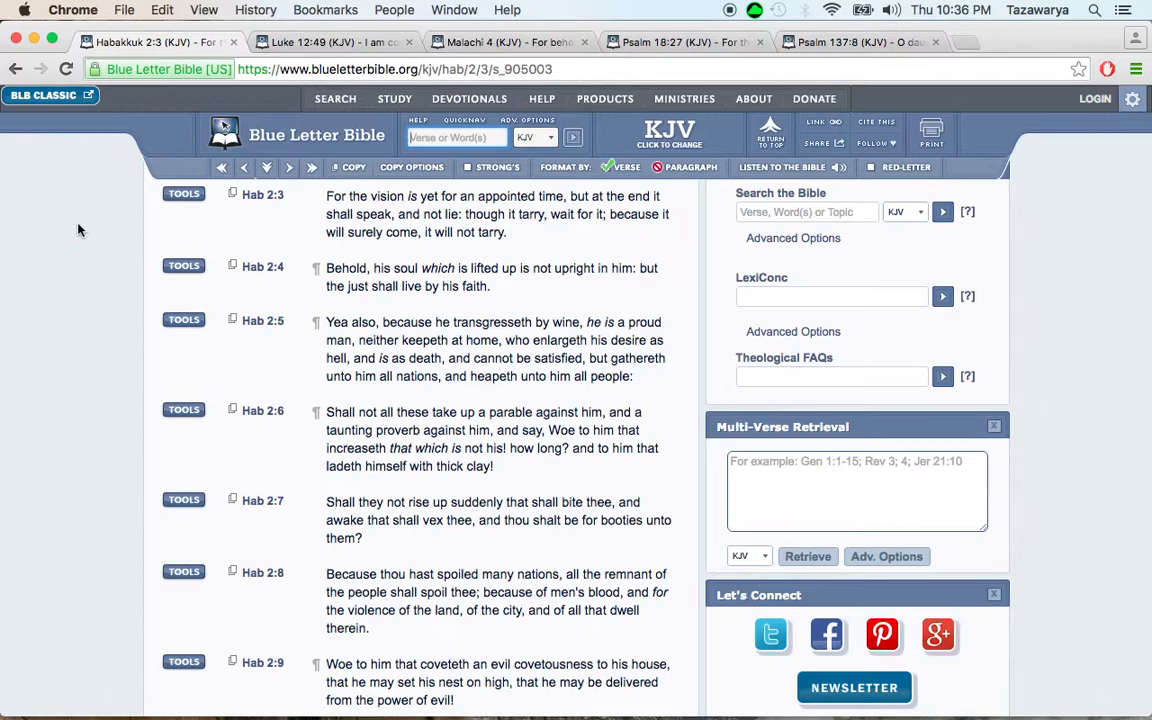
mouse_move(91, 231)
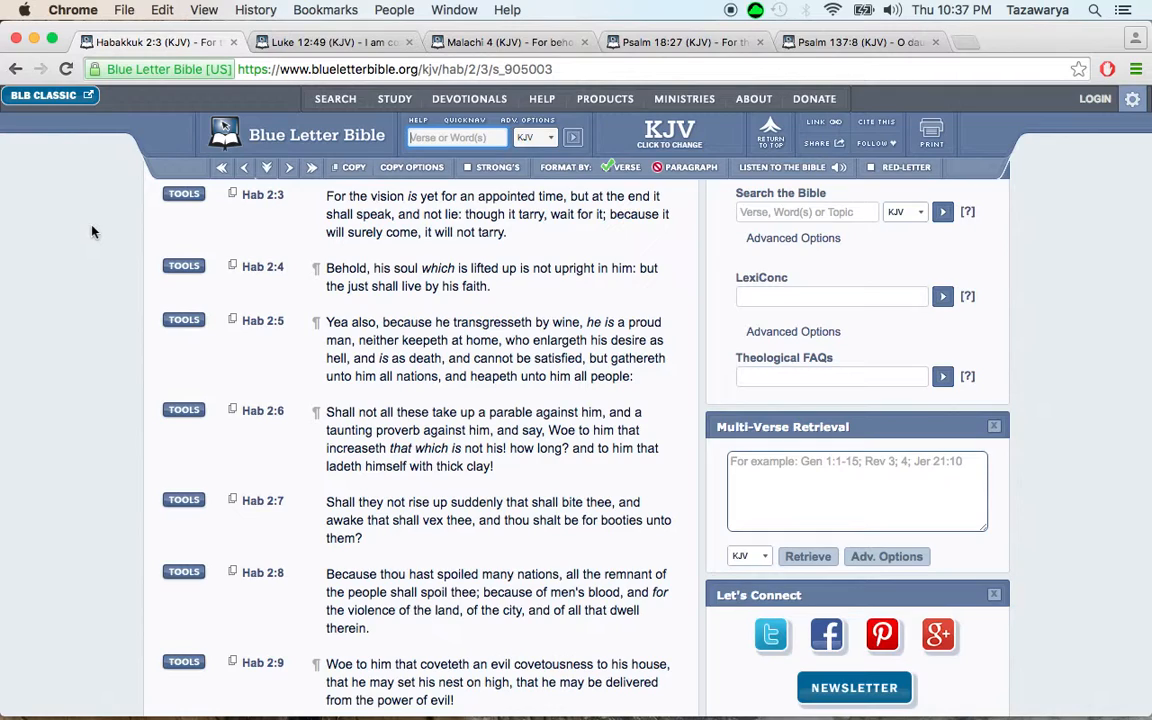
mouse_move(178, 232)
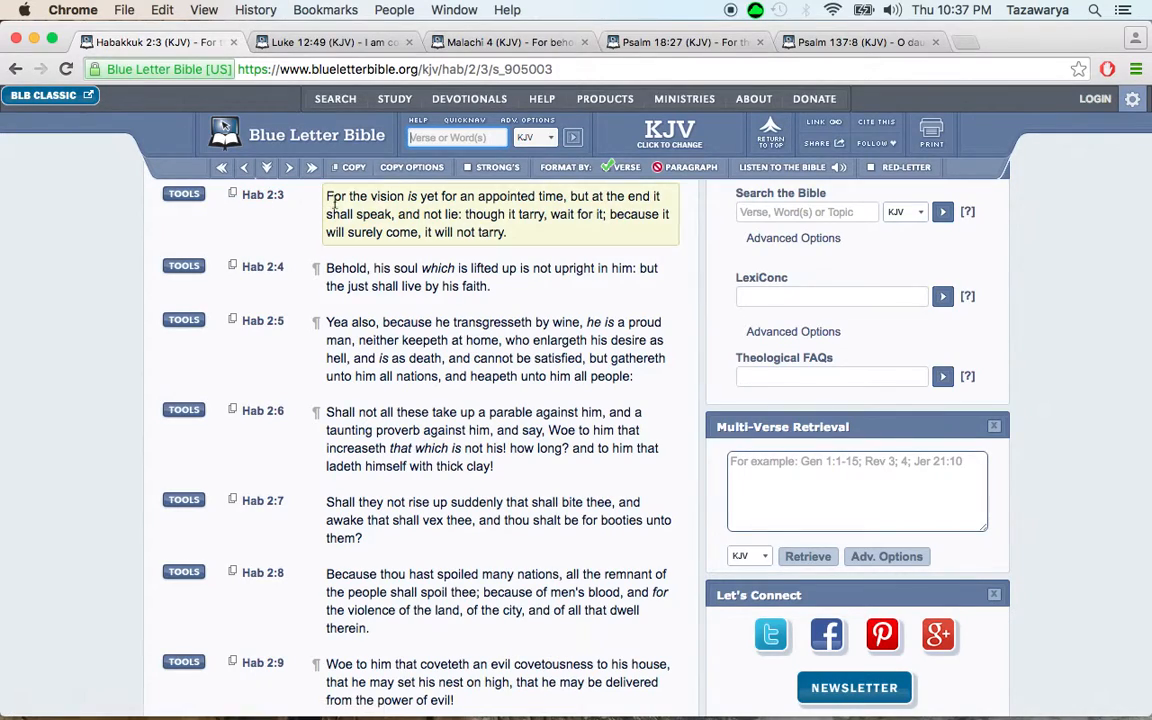
mouse_move(407, 196)
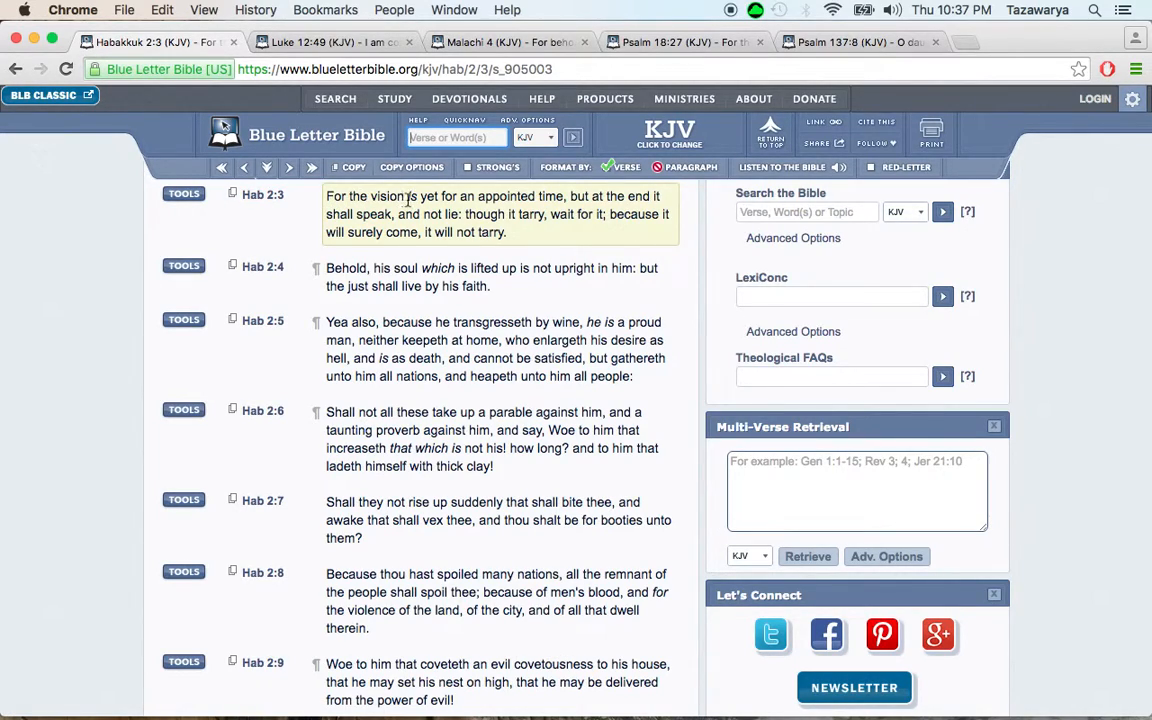
mouse_move(523, 197)
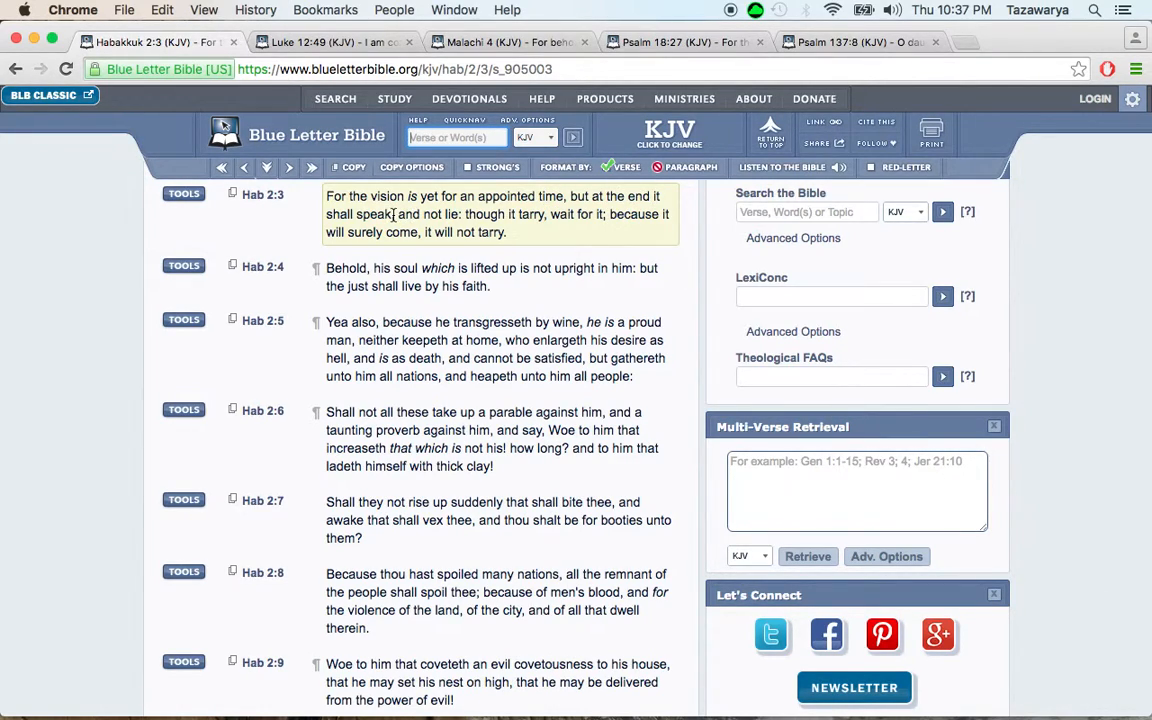
mouse_move(527, 210)
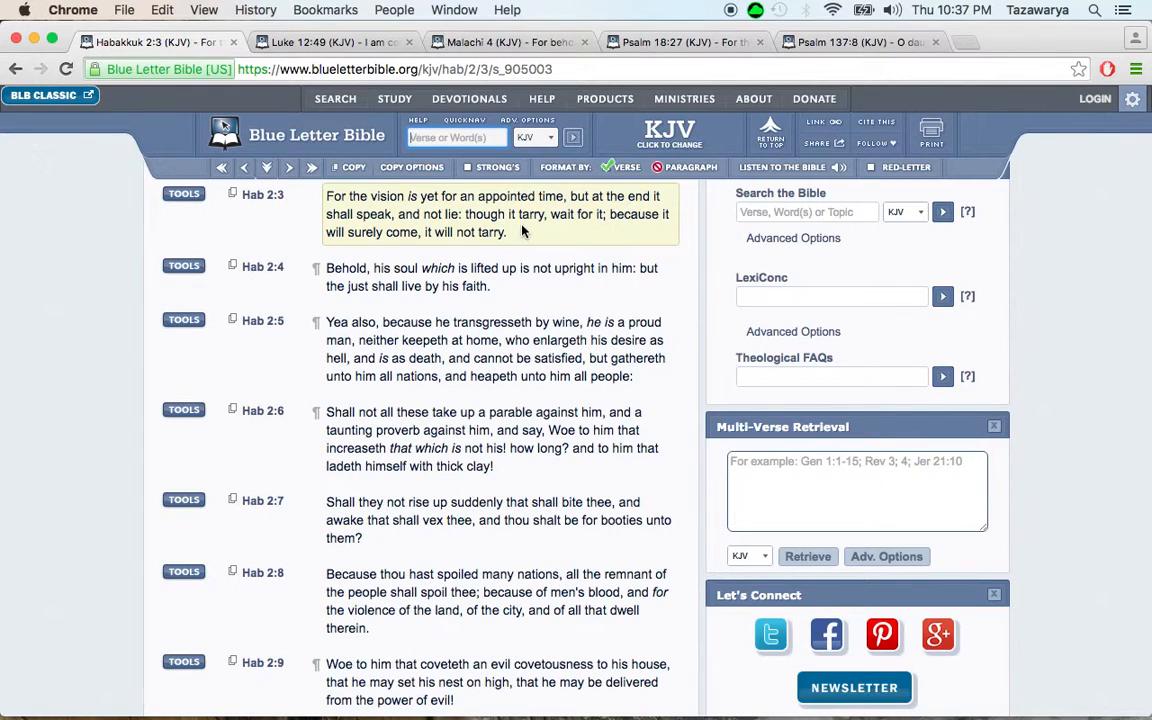
mouse_move(547, 237)
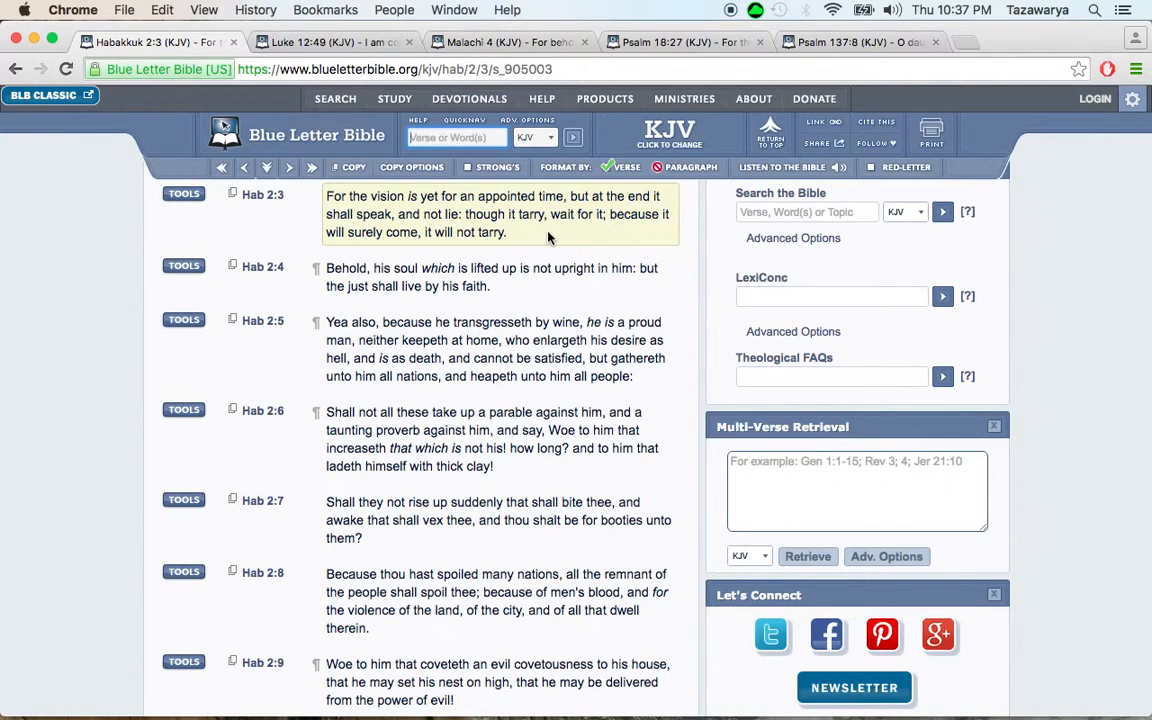
mouse_move(520, 234)
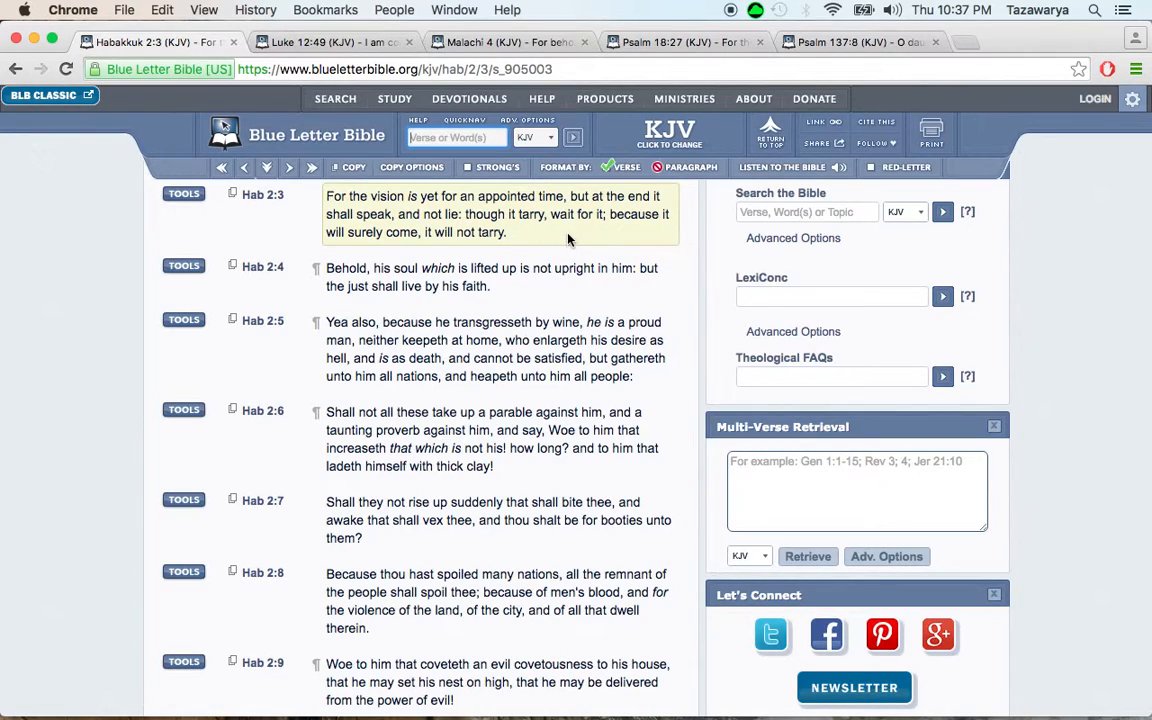
mouse_move(551, 238)
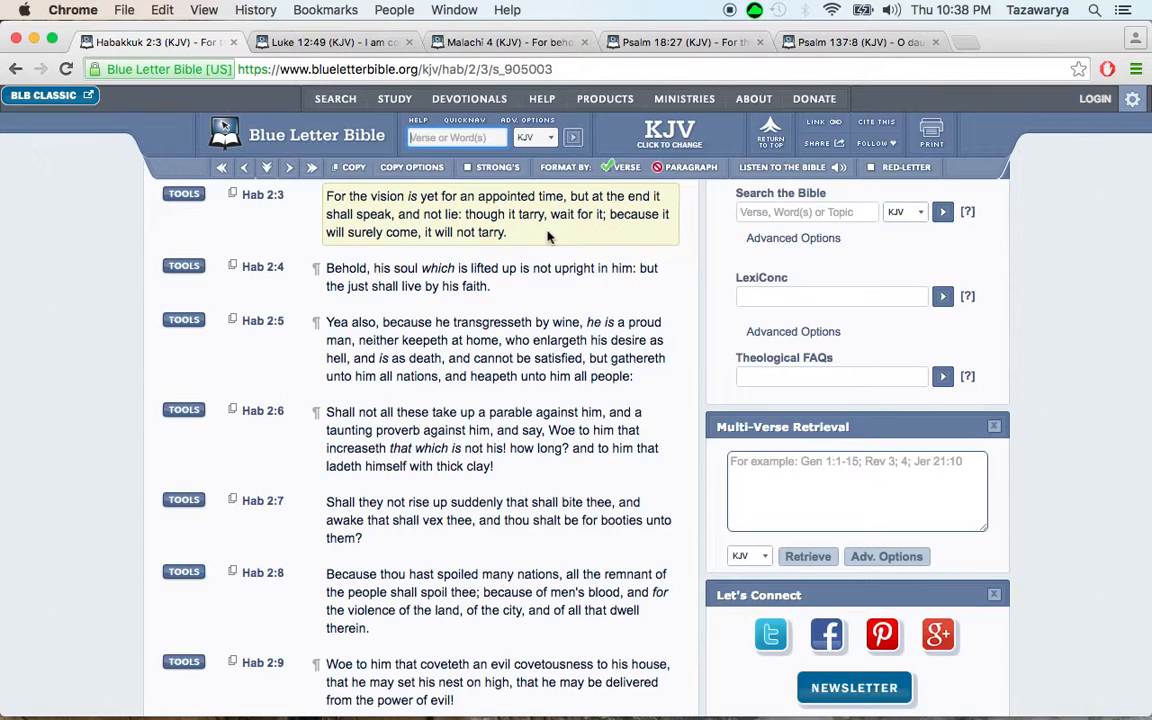
mouse_move(534, 237)
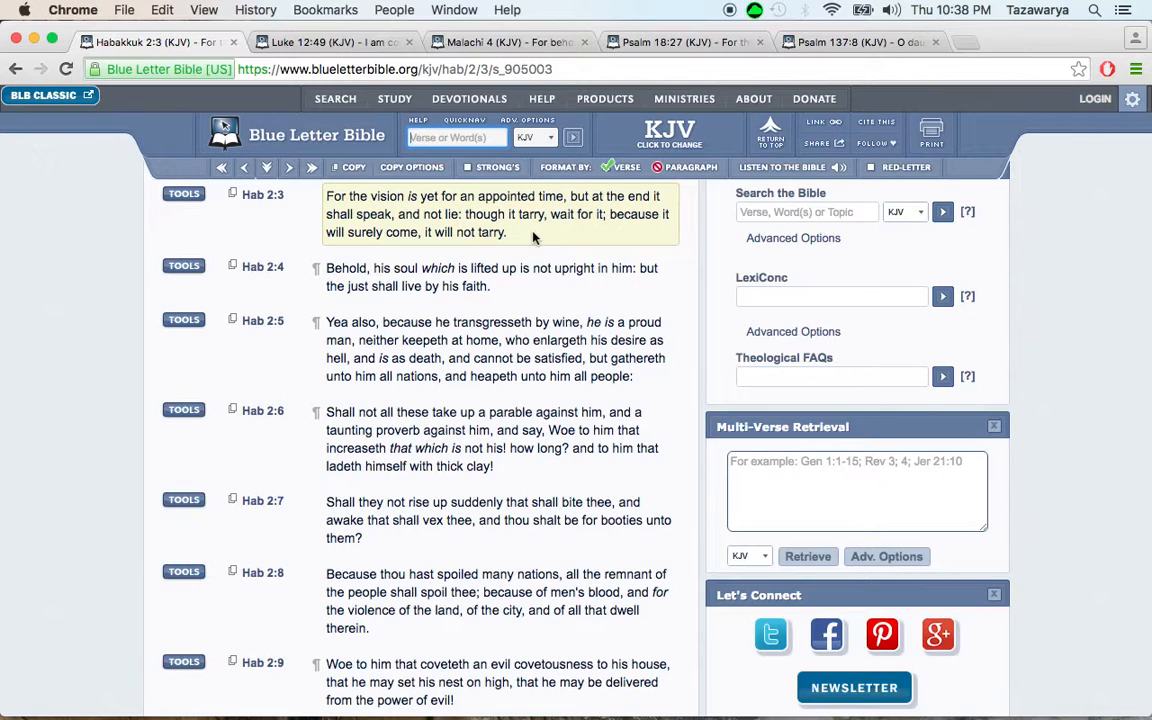
mouse_move(527, 236)
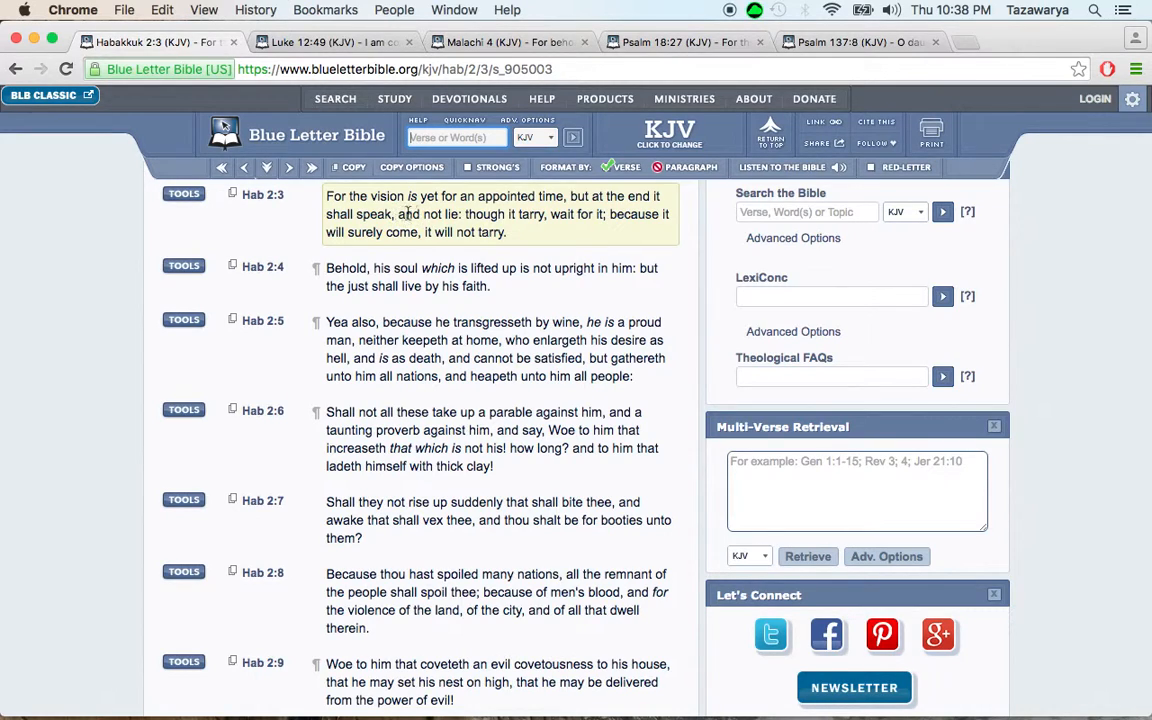
mouse_move(460, 232)
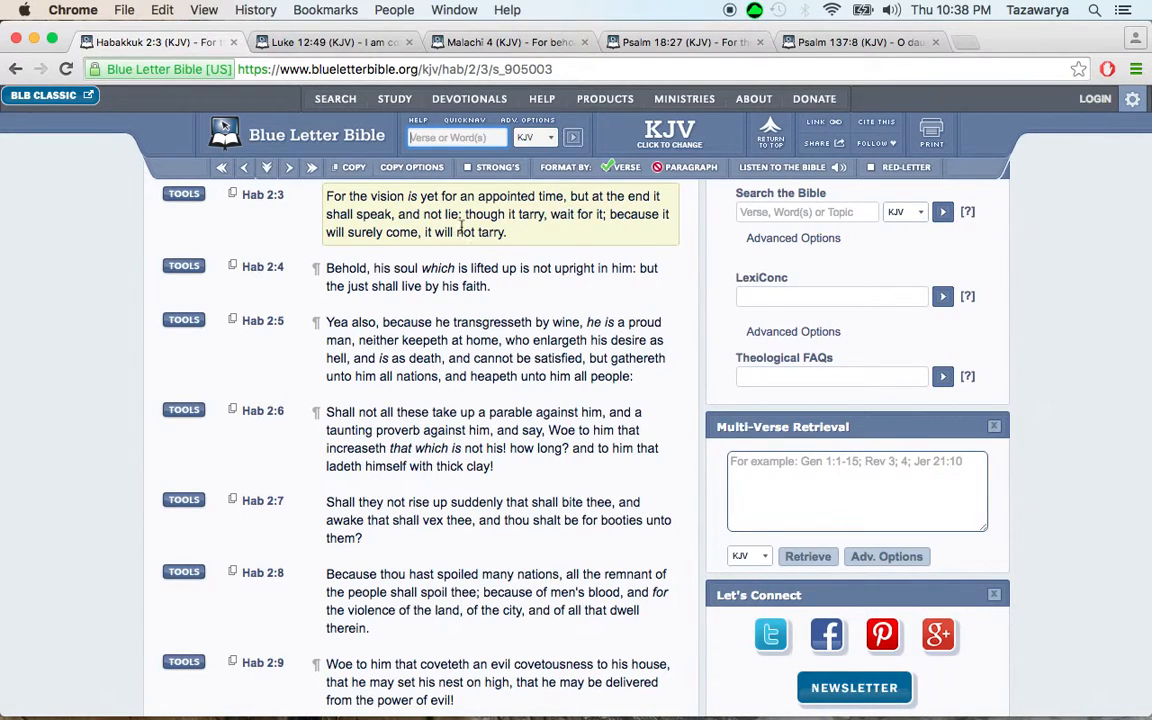
mouse_move(555, 210)
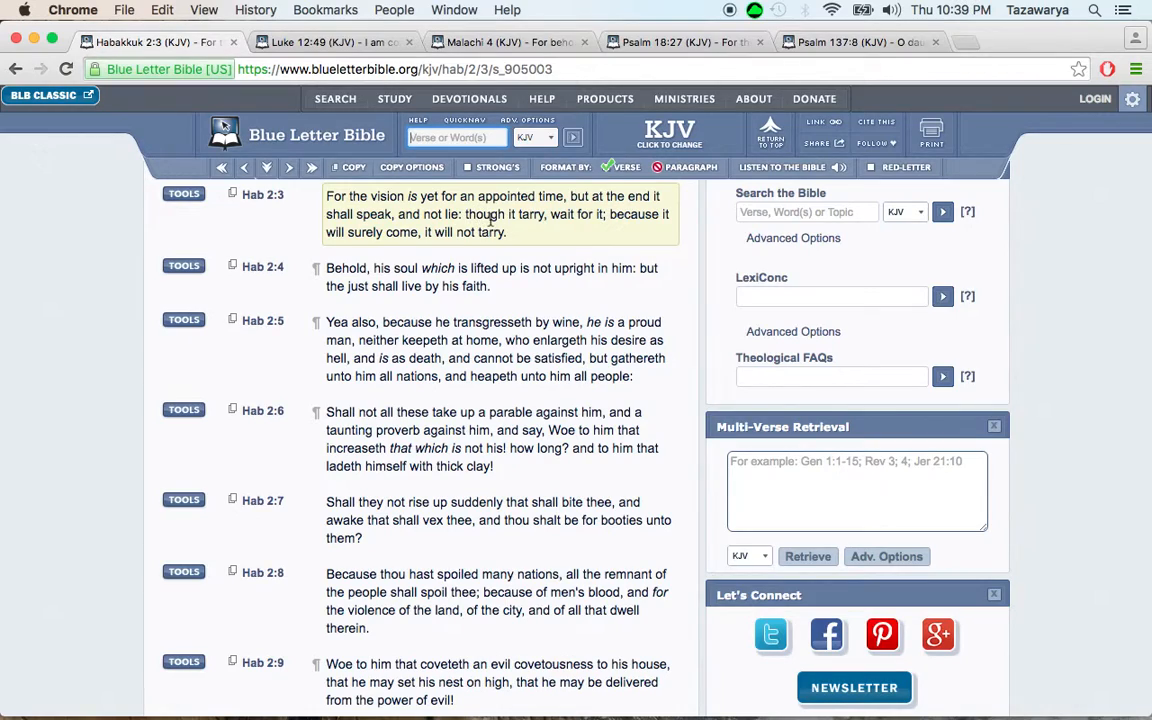
mouse_move(550, 240)
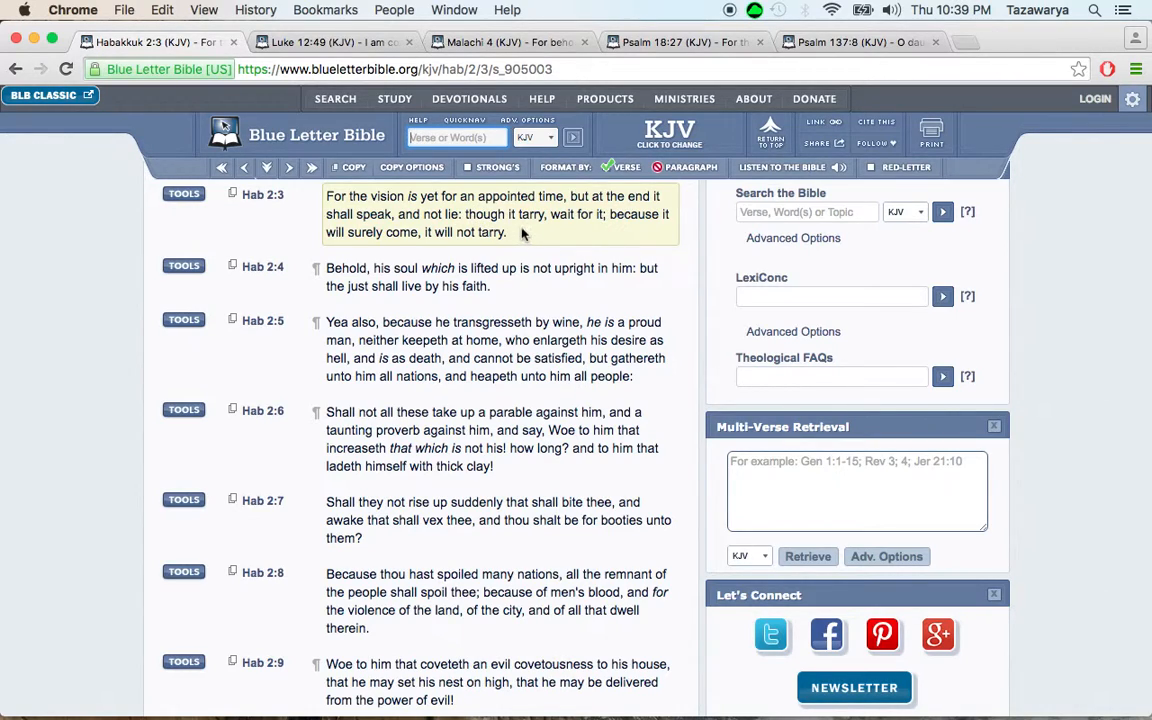
mouse_move(540, 236)
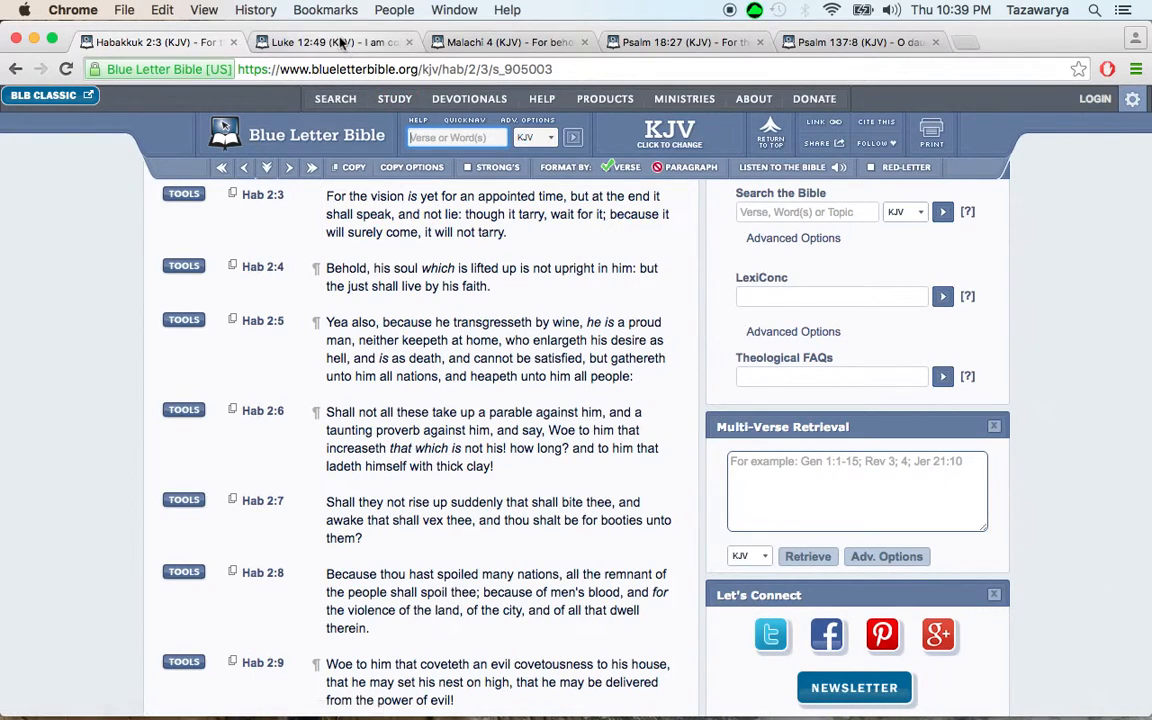
Step: Show the Luke 12:49 KJV tab and select the verse text about sending fire on the earth
left_click(330, 42)
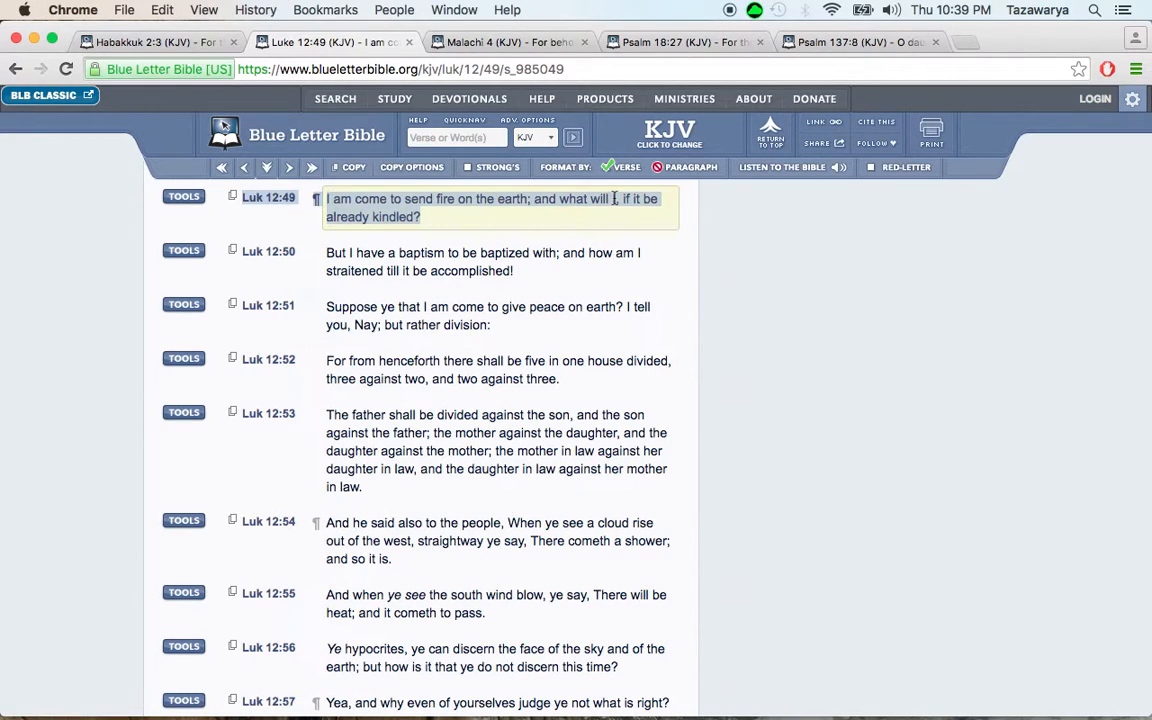
mouse_move(458, 223)
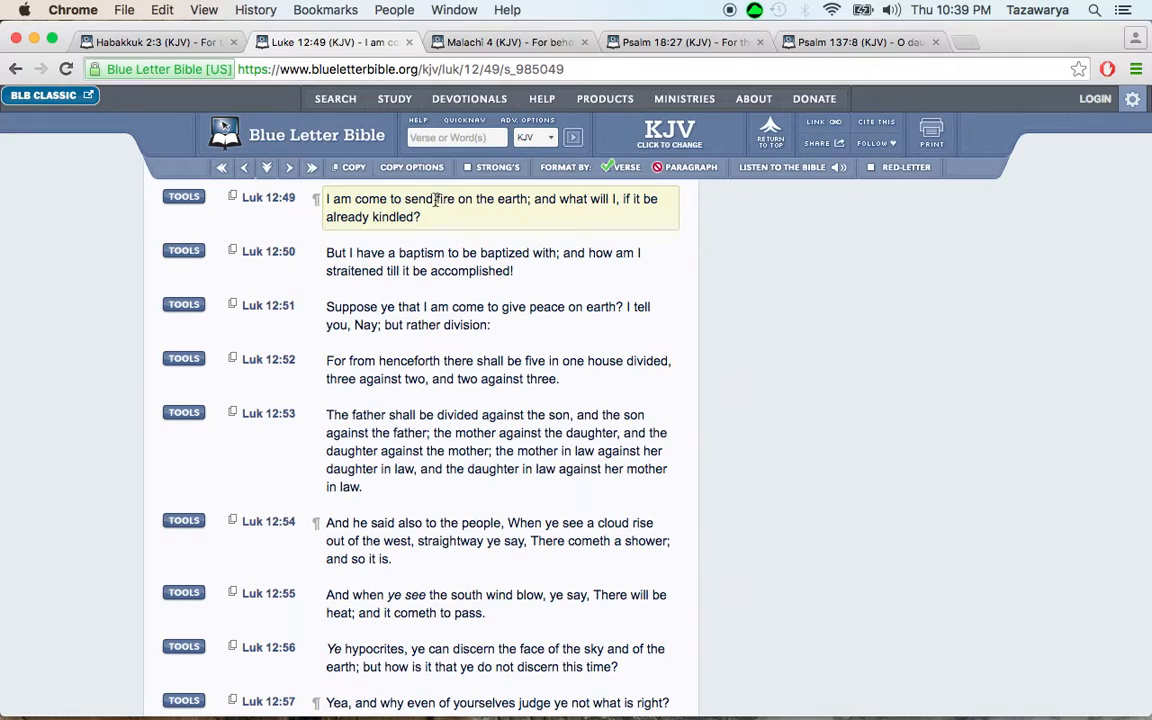
left_click_drag(437, 199, 530, 199)
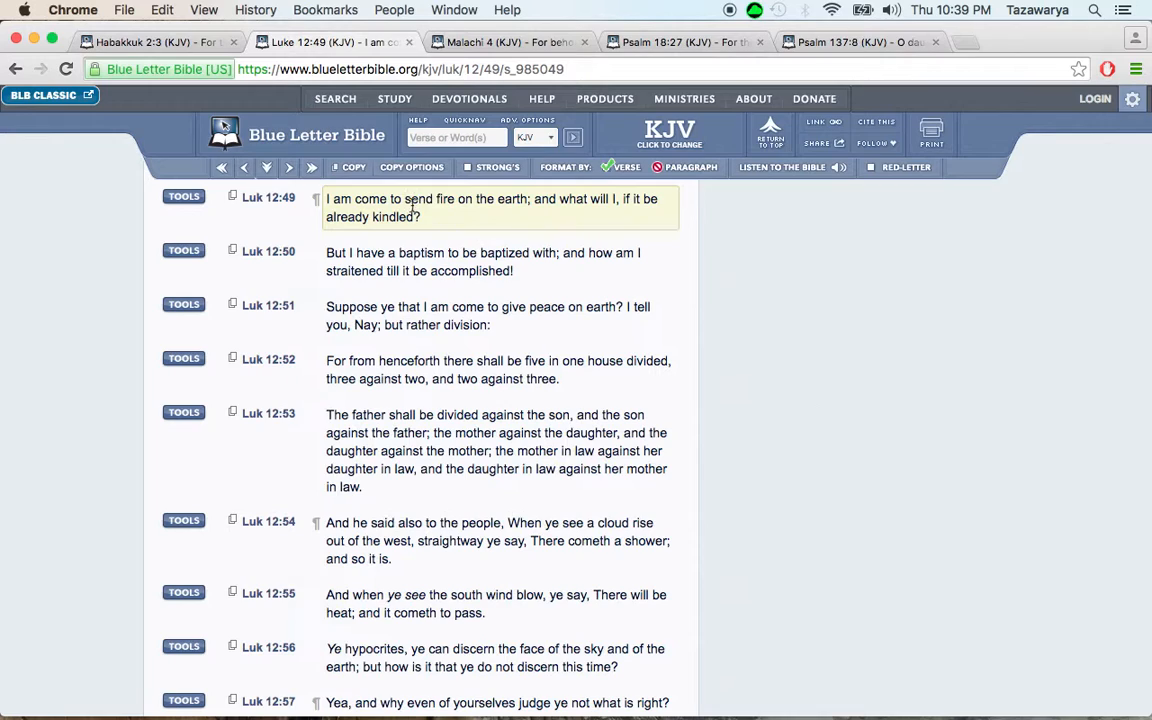
mouse_move(530, 199)
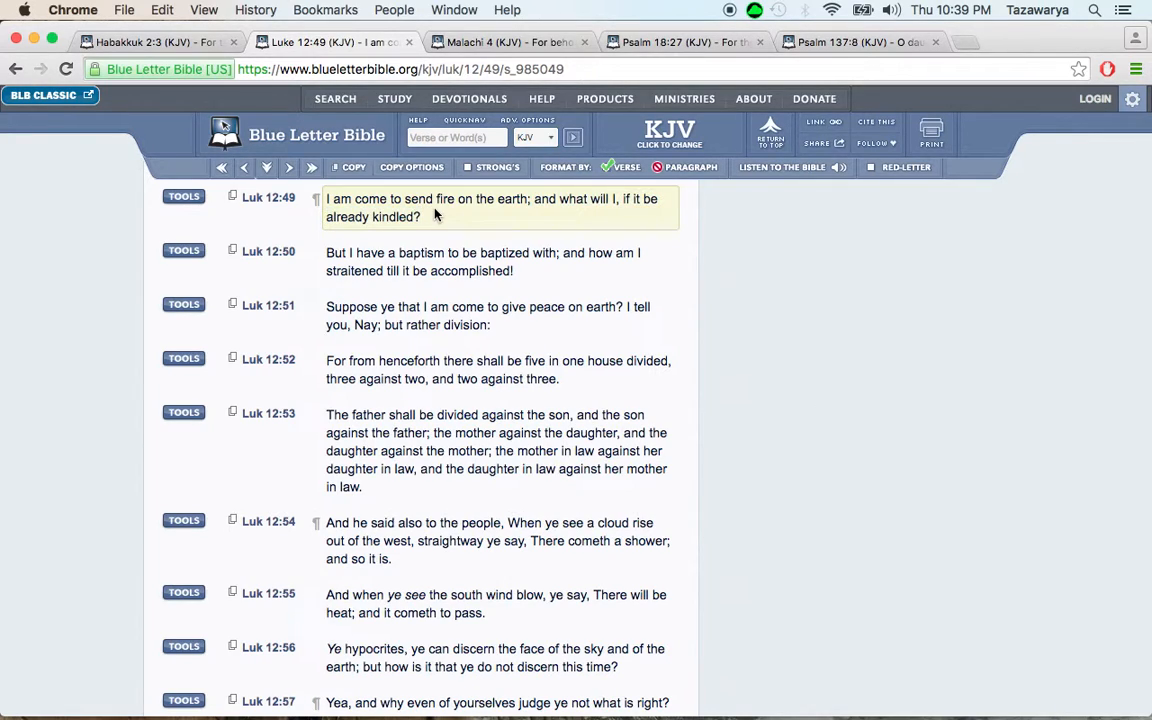
mouse_move(472, 224)
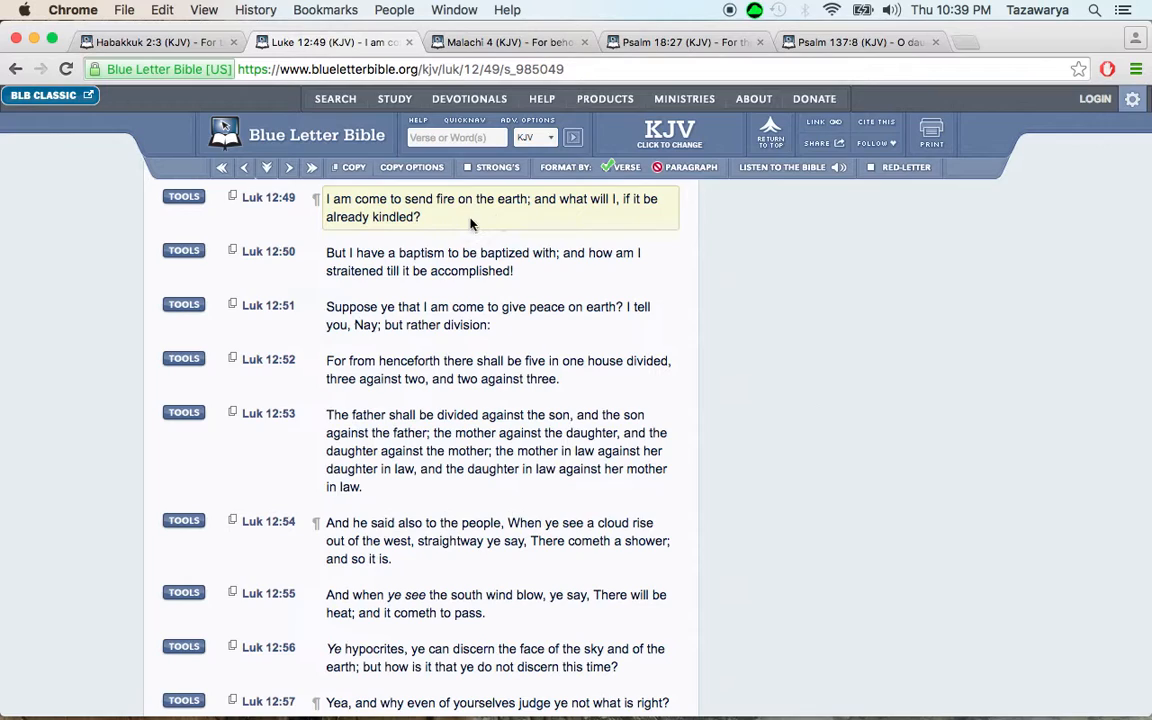
mouse_move(421, 224)
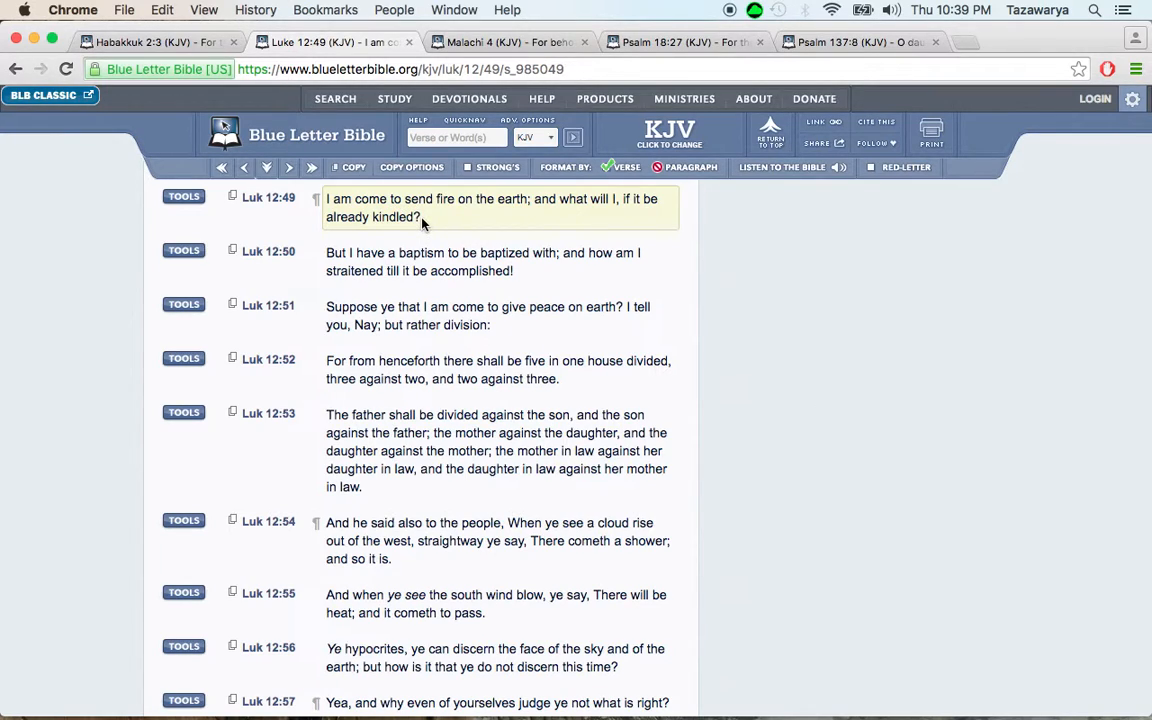
mouse_move(525, 217)
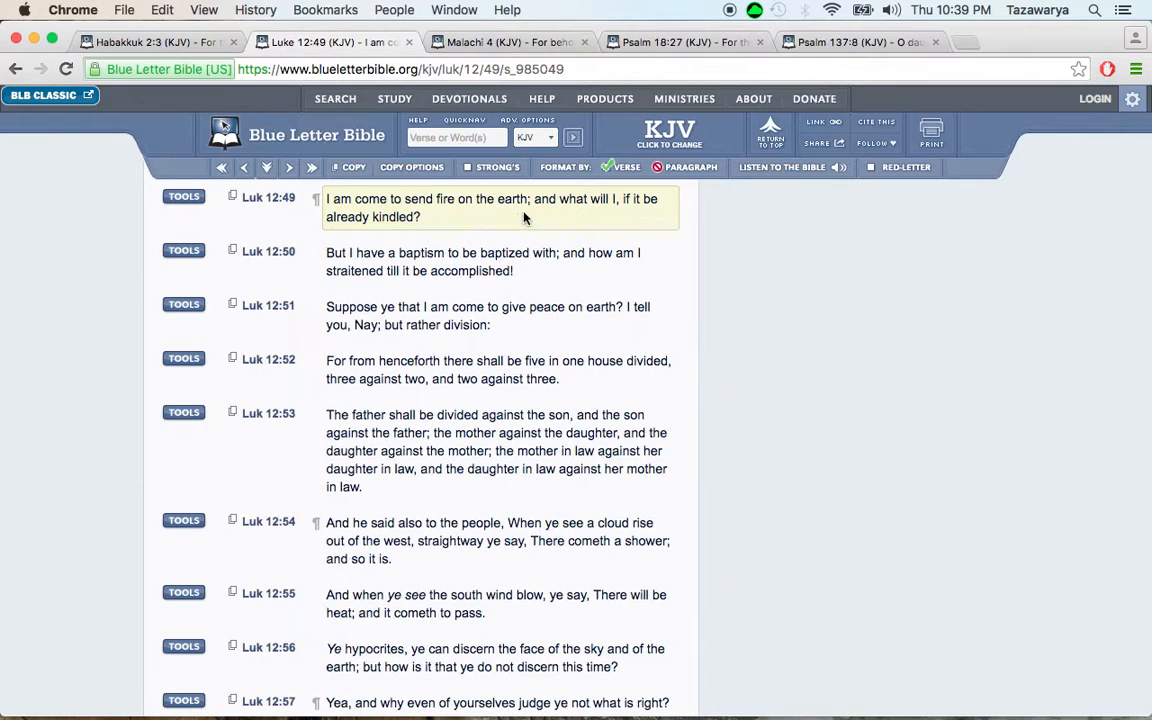
mouse_move(531, 216)
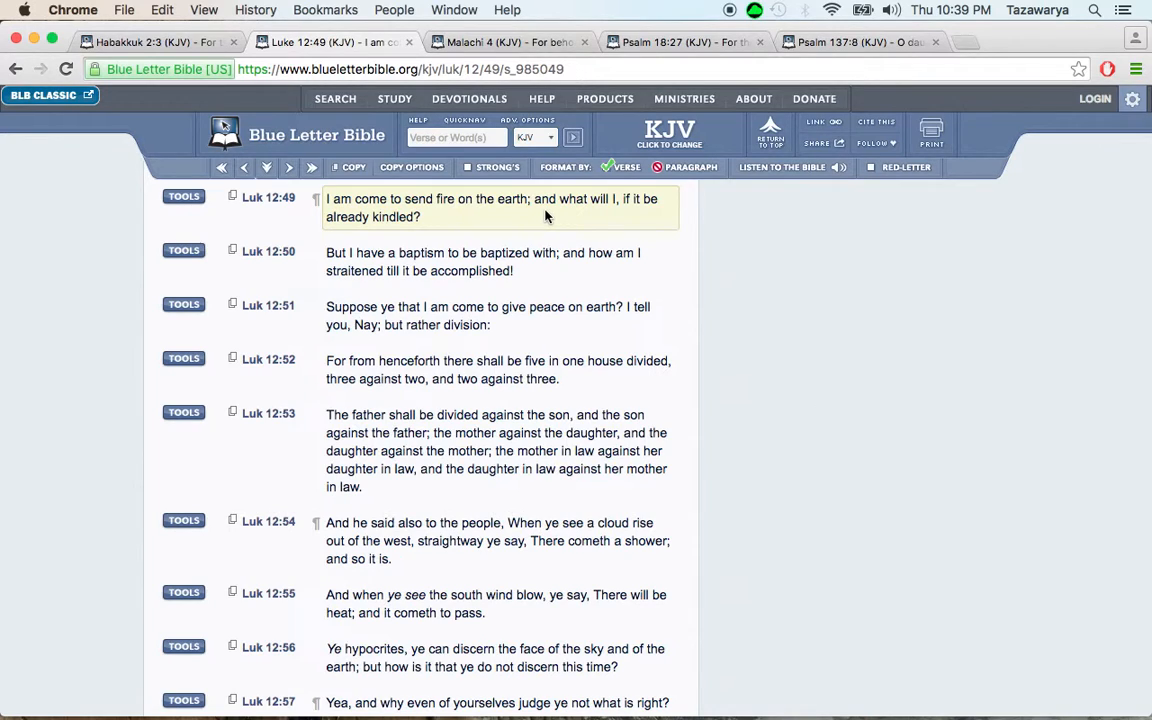
mouse_move(491, 221)
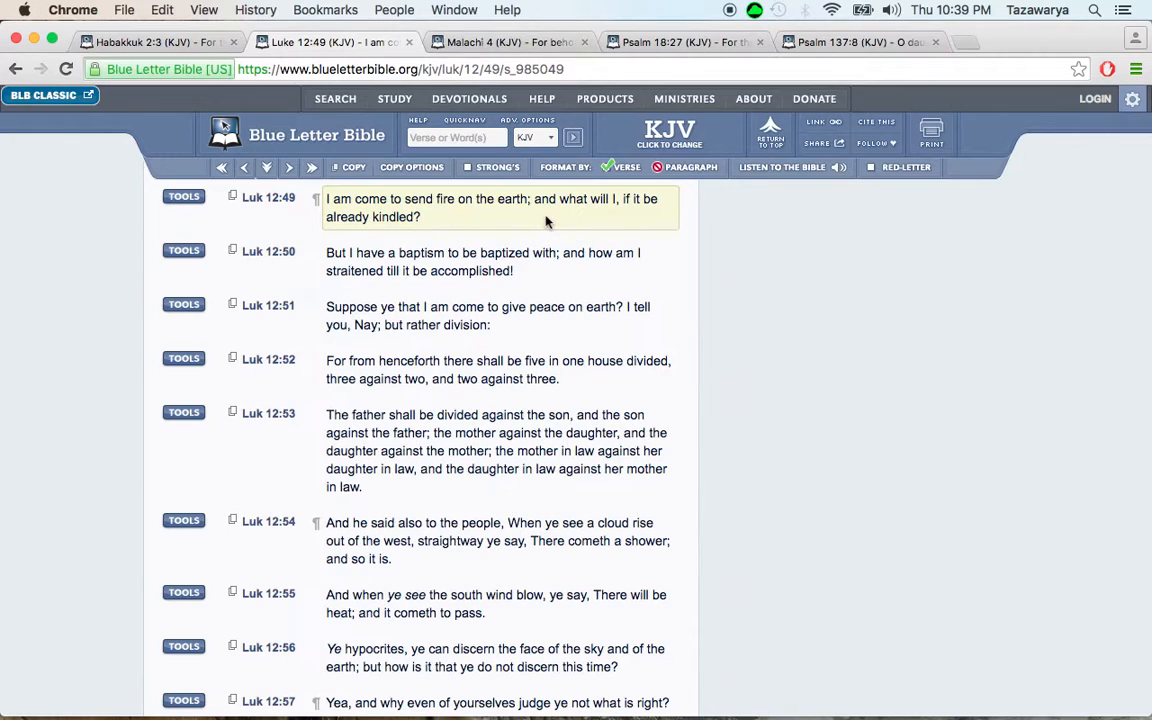
mouse_move(540, 221)
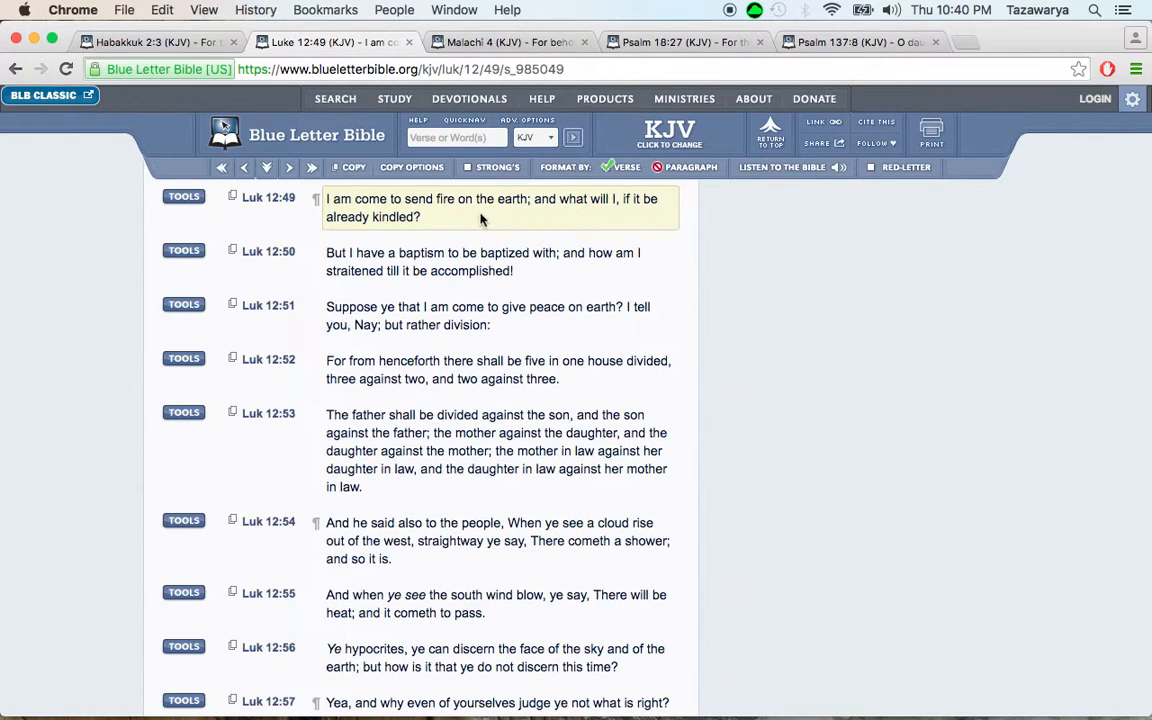
mouse_move(488, 220)
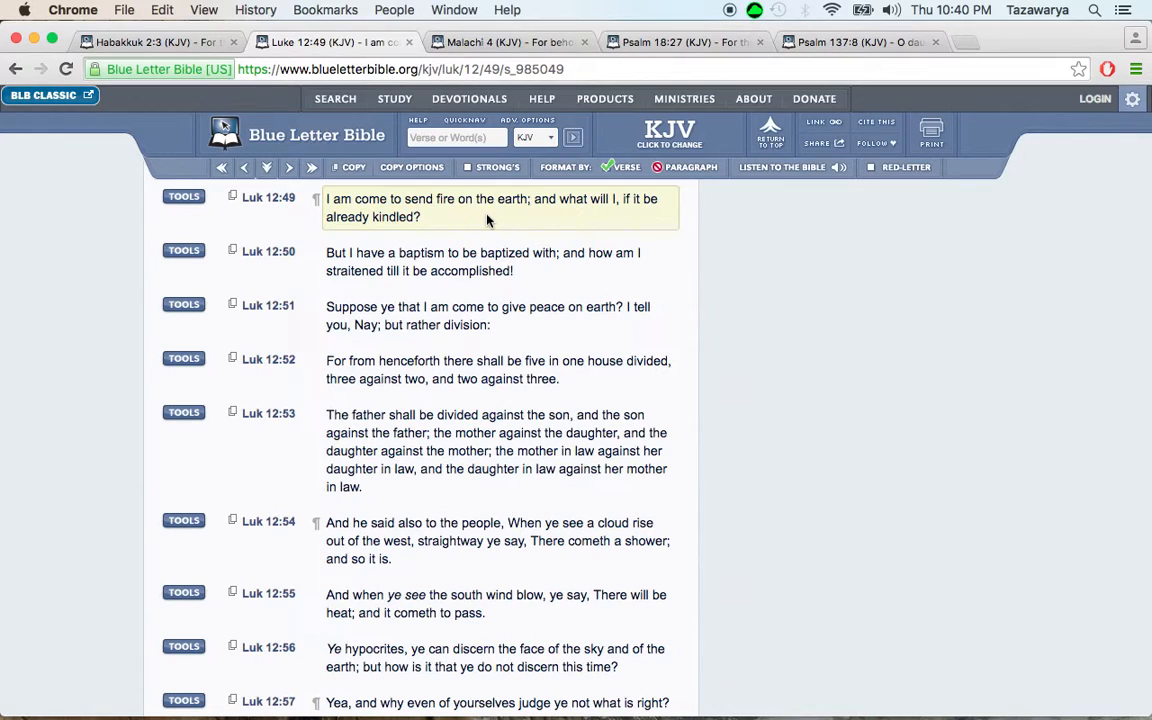
mouse_move(509, 217)
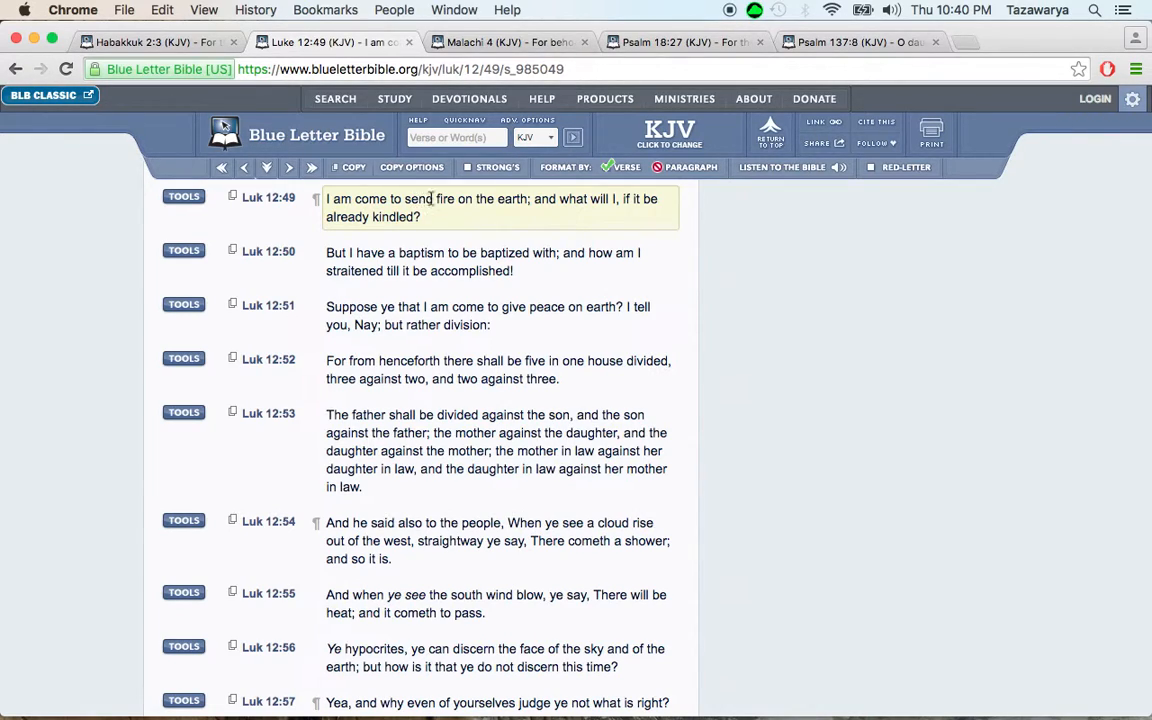
mouse_move(568, 205)
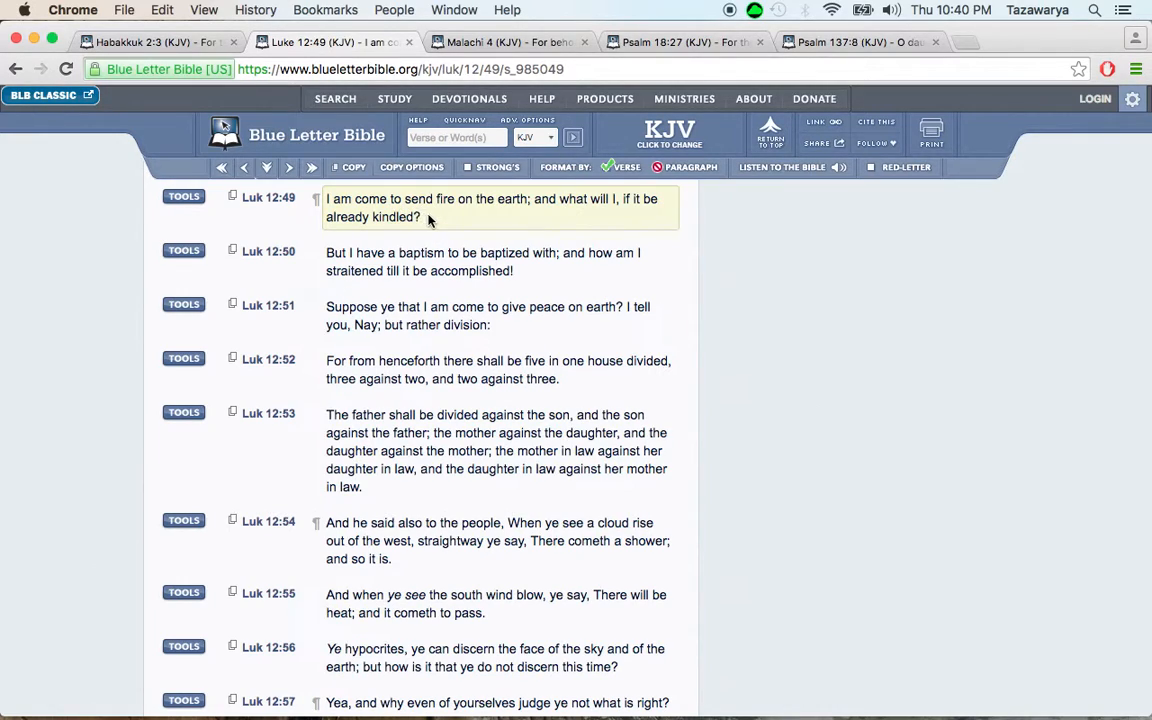
mouse_move(453, 216)
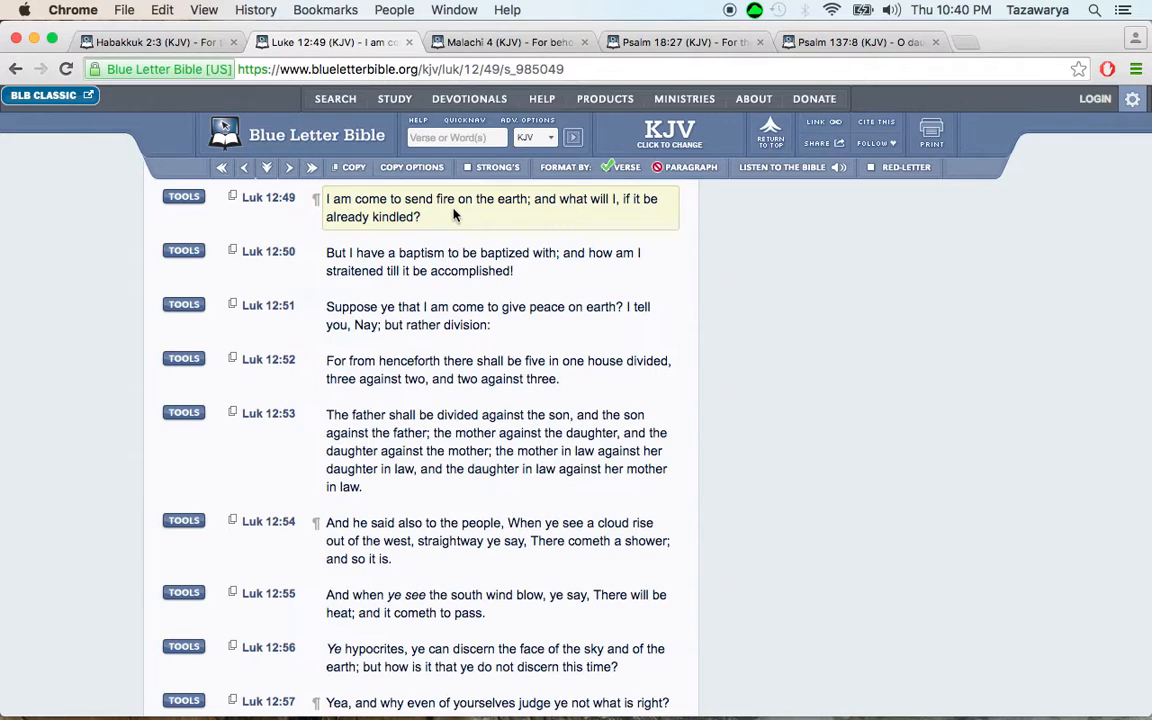
mouse_move(467, 217)
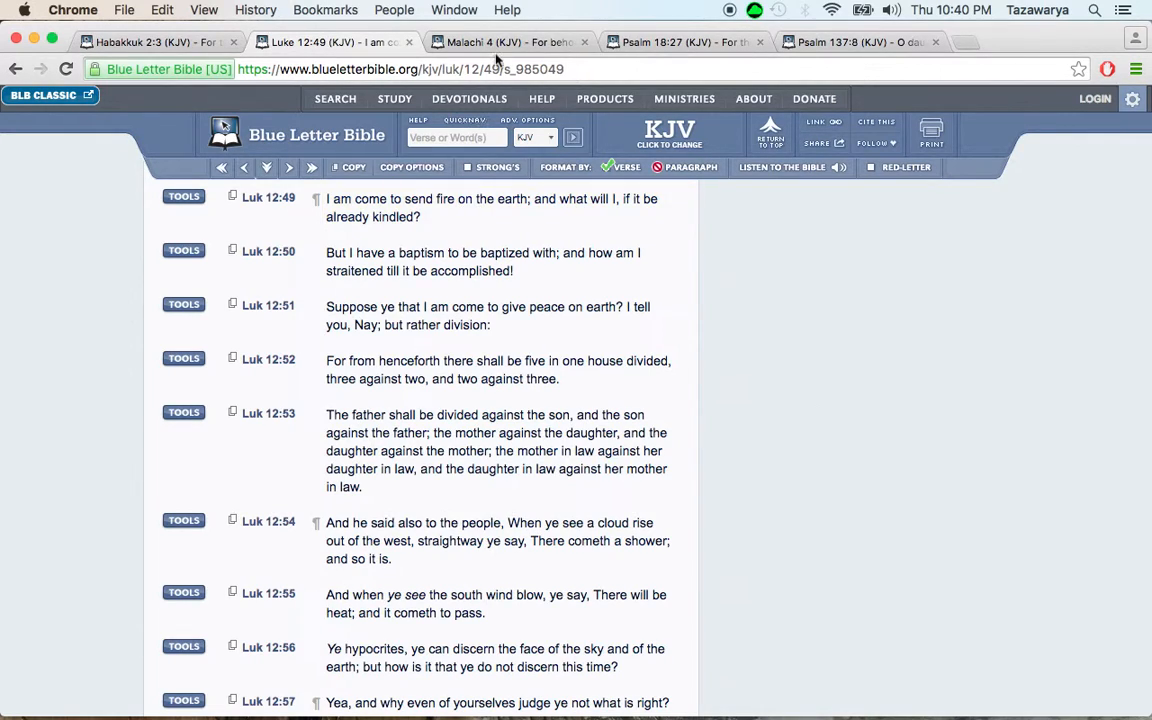
Step: View Malachi 4:1 (KJV) on its tab, then move on to the Psalm 18:27 tab
left_click(505, 42)
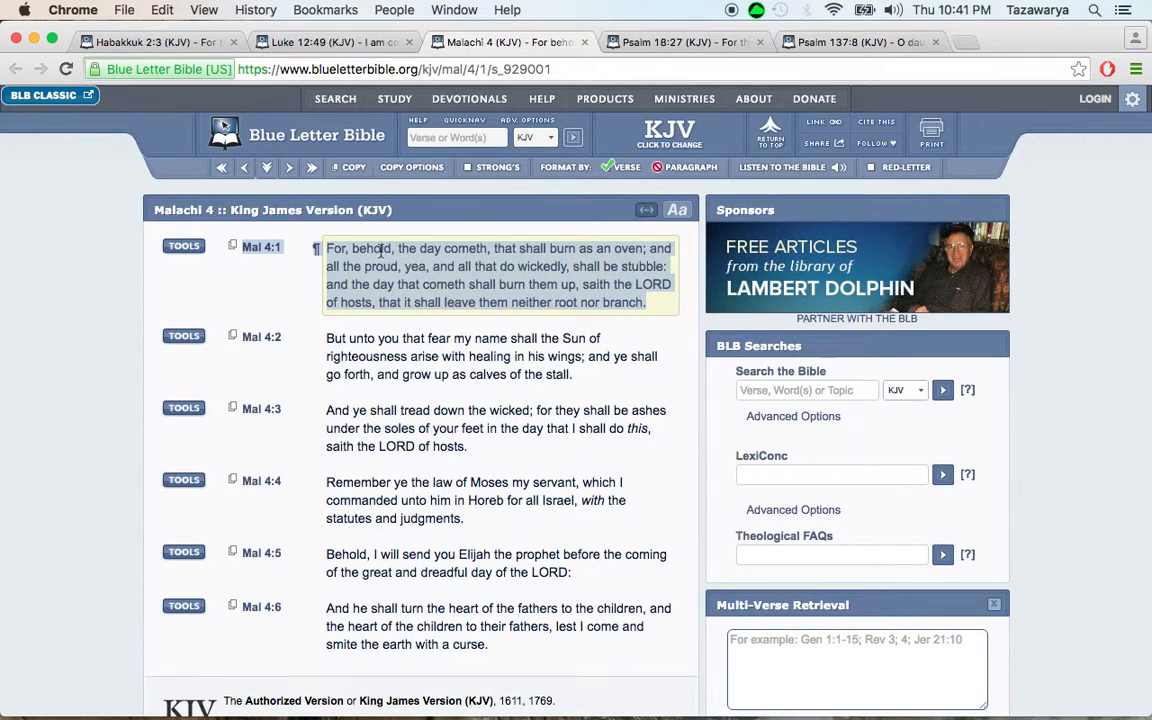
mouse_move(465, 263)
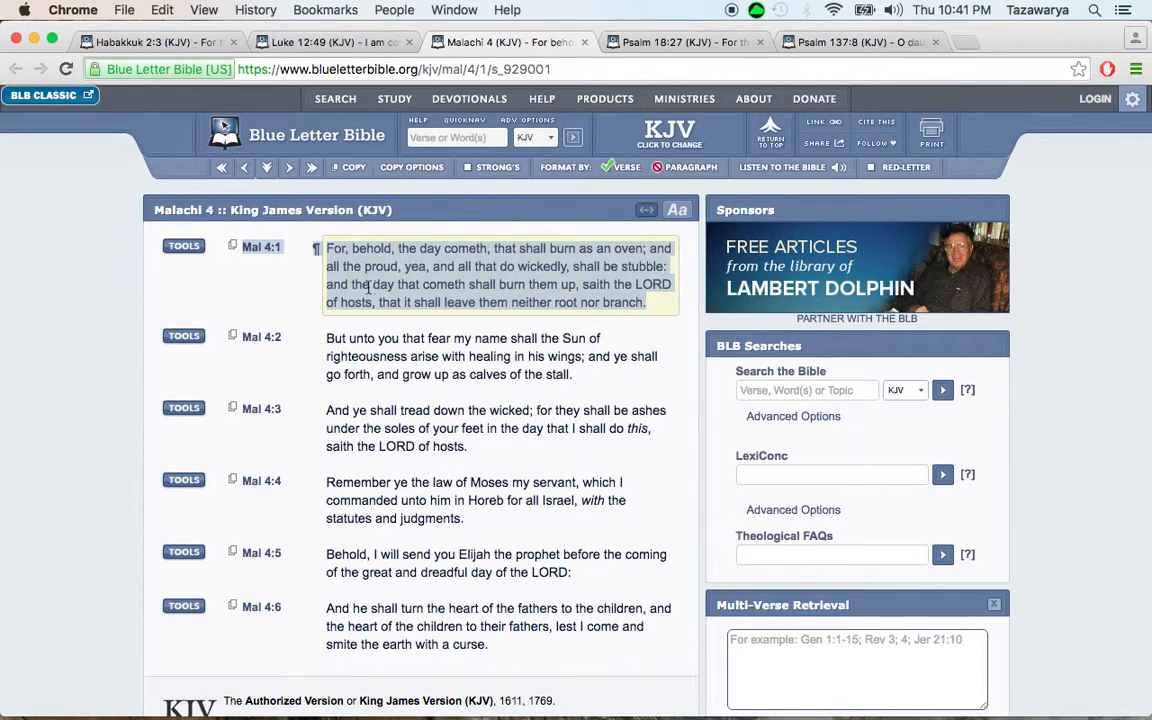
mouse_move(458, 287)
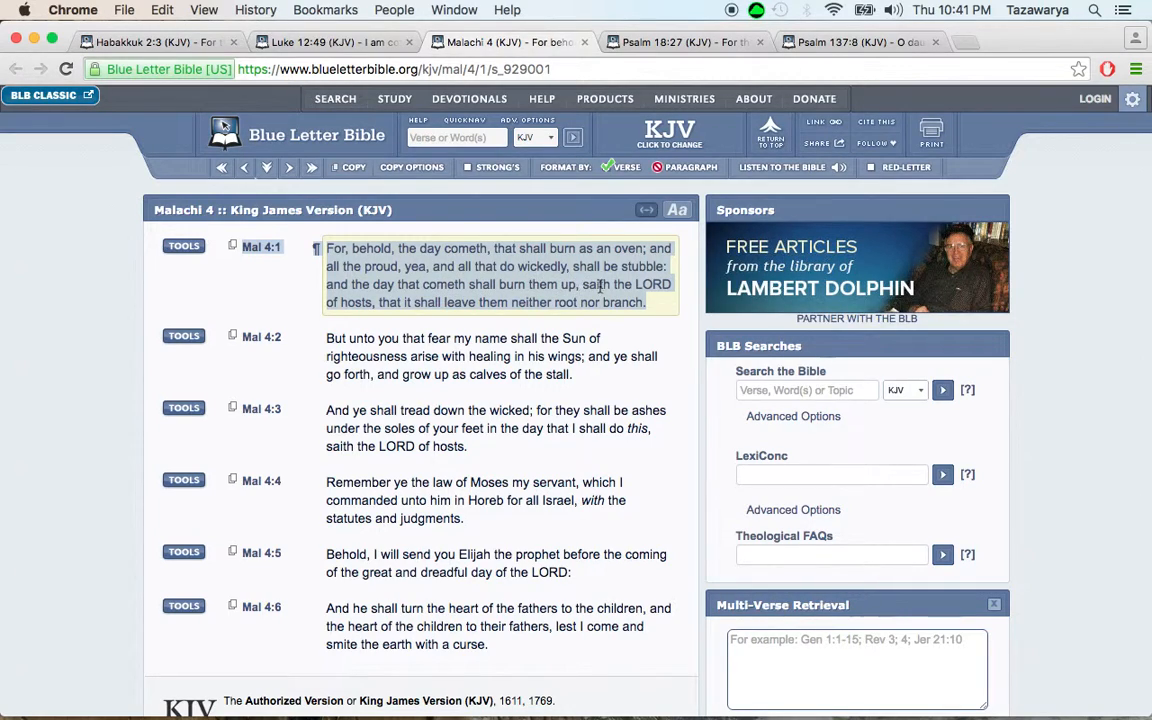
mouse_move(380, 305)
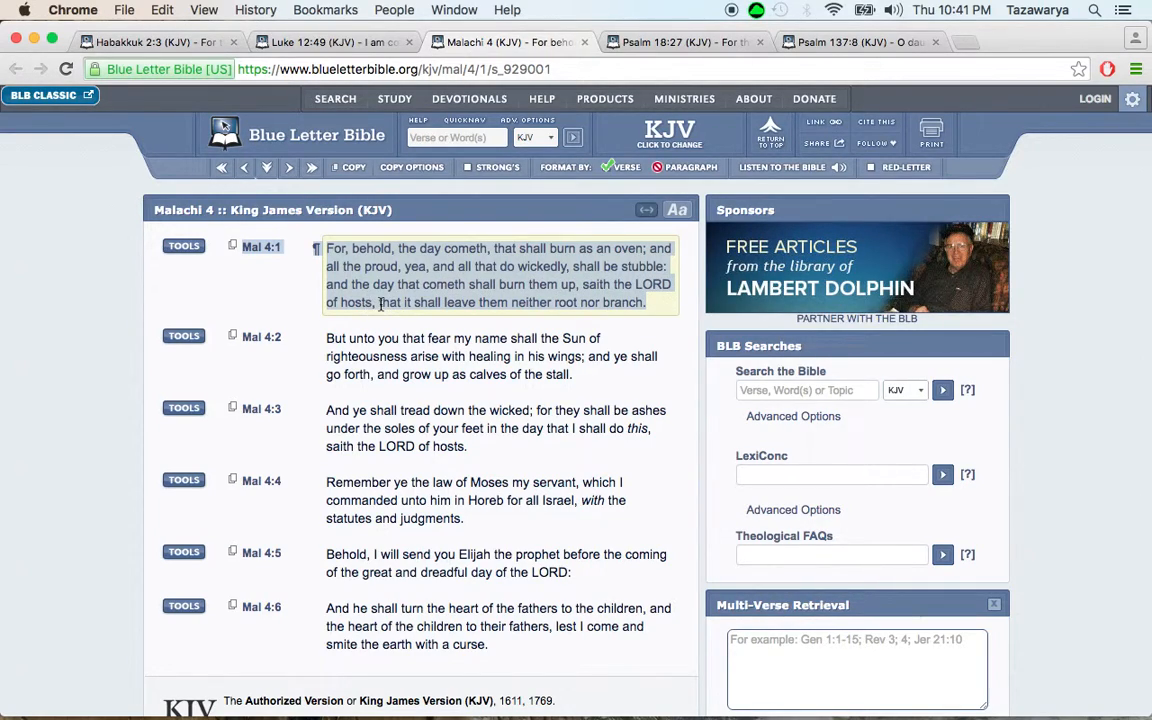
mouse_move(505, 303)
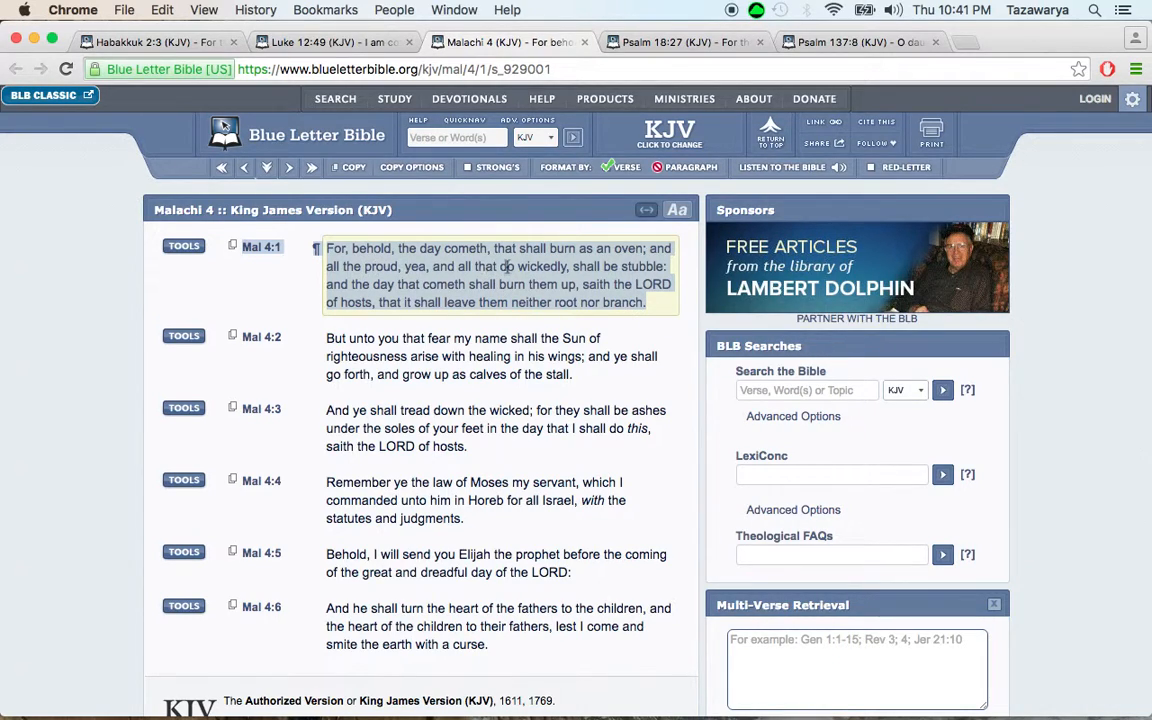
mouse_move(518, 272)
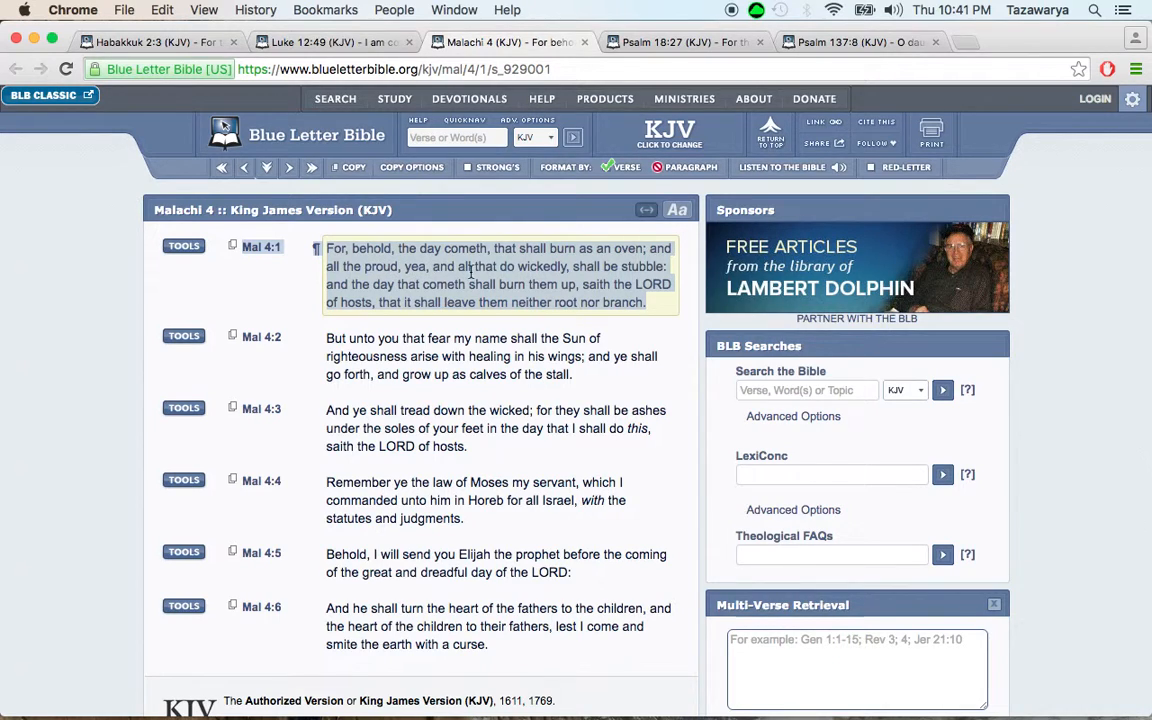
mouse_move(562, 267)
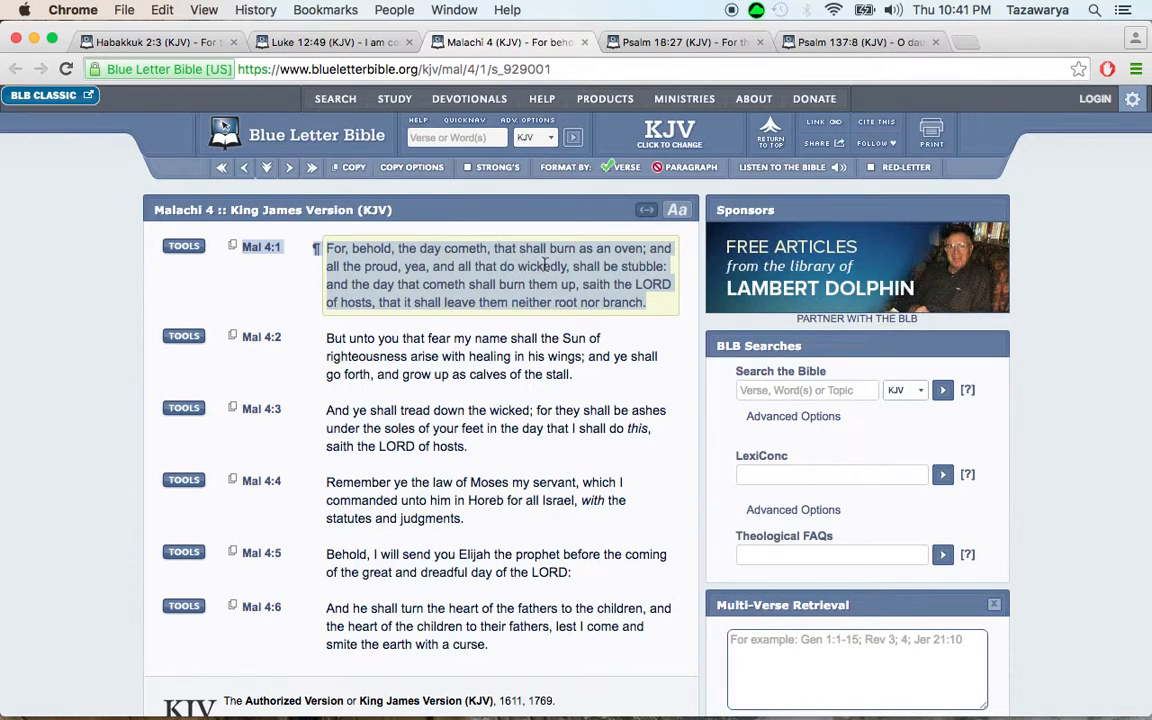
mouse_move(542, 265)
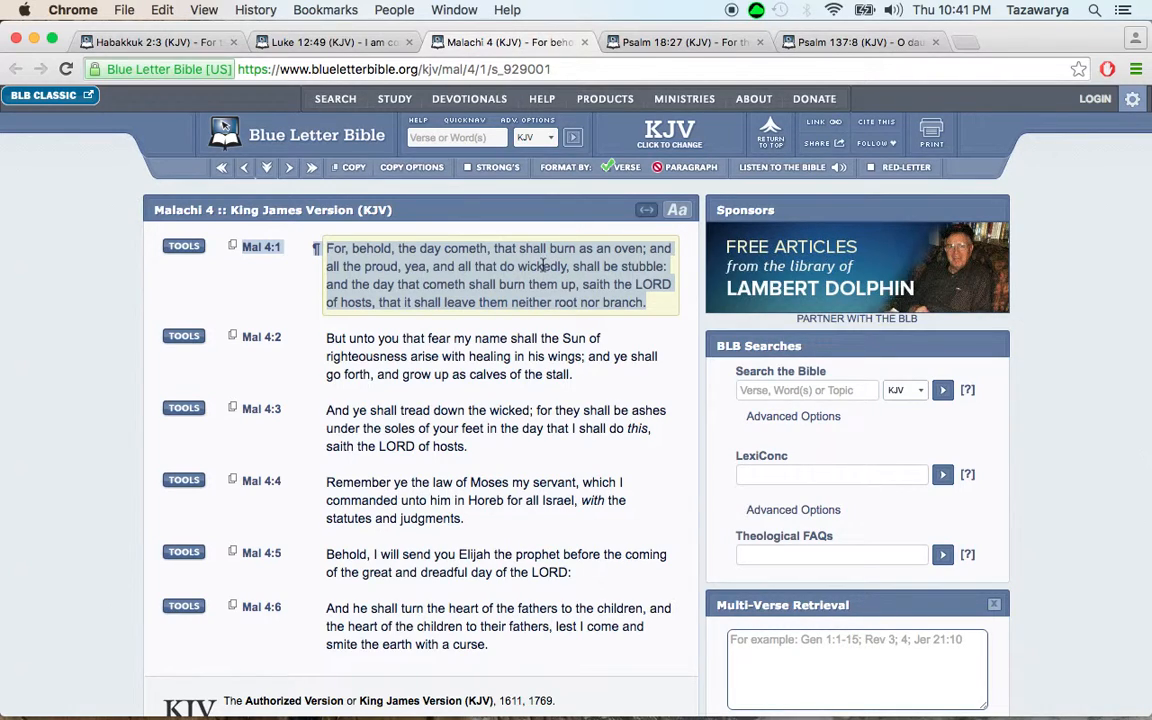
mouse_move(520, 265)
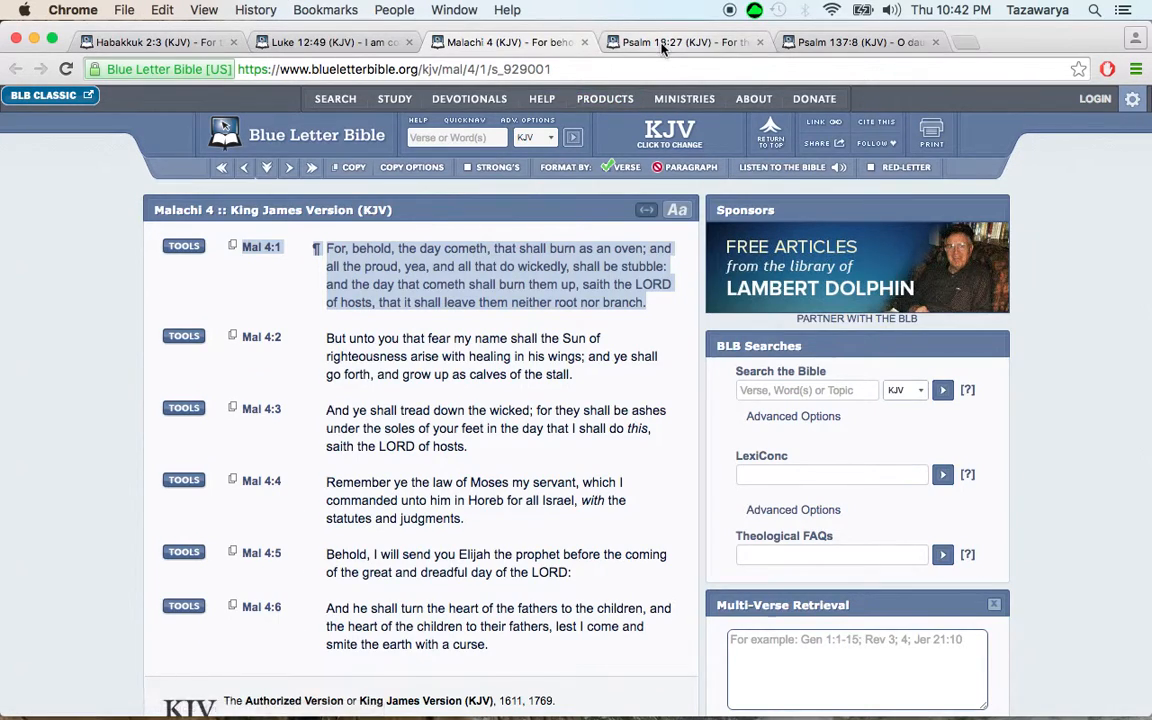
left_click(685, 42)
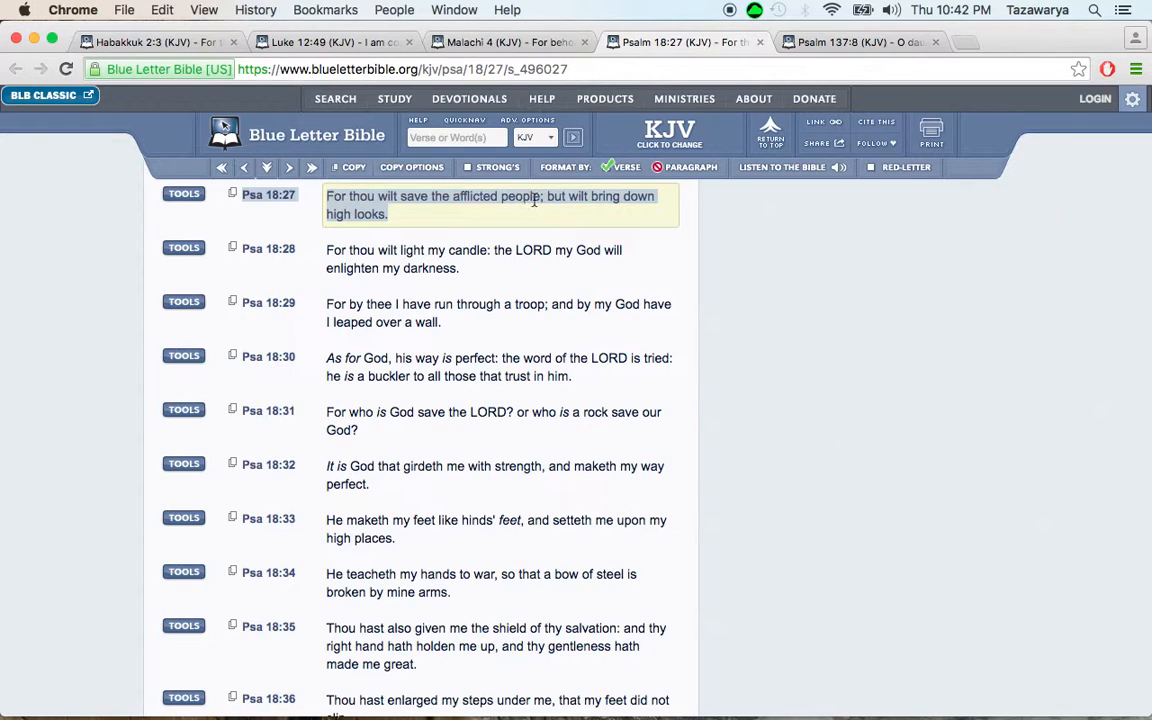
mouse_move(537, 198)
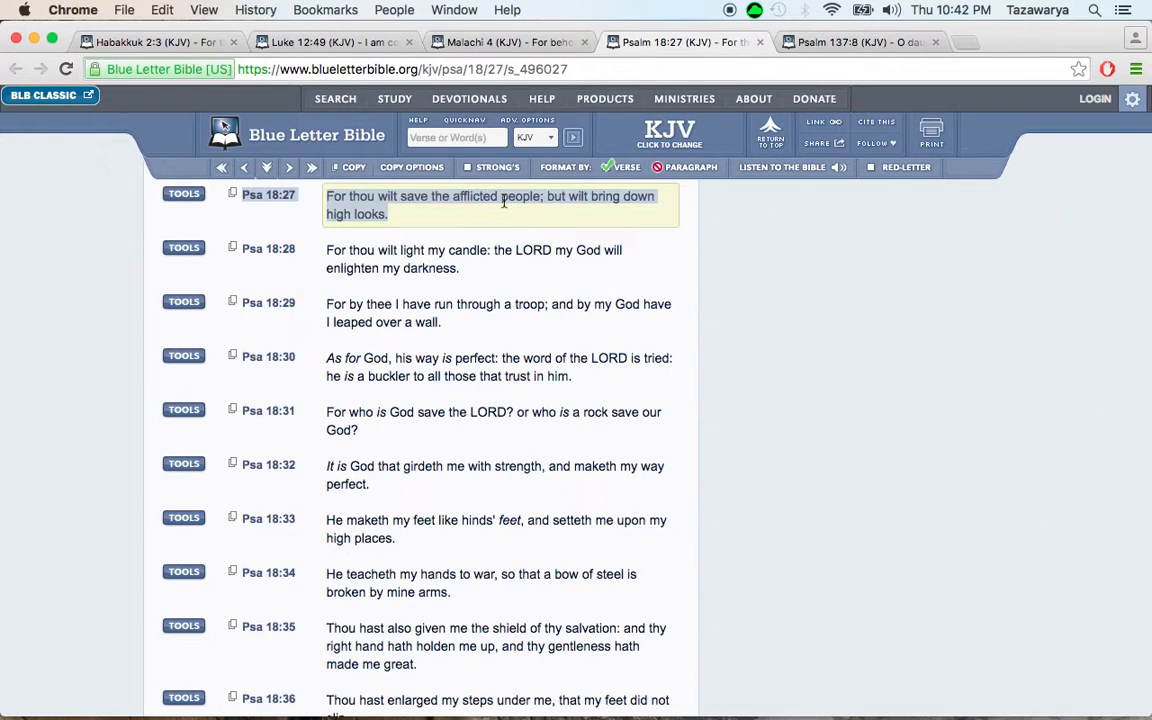
mouse_move(508, 202)
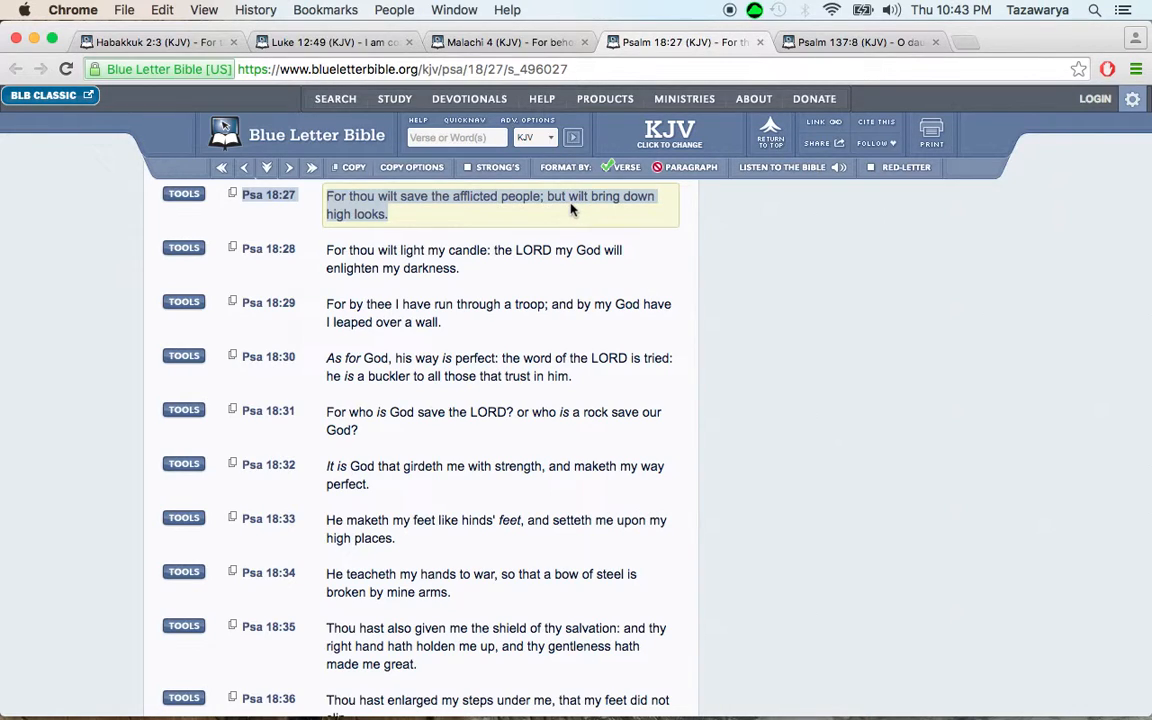
Step: Return from Psalm 18:27 to the Malachi 4 KJV tab and focus on verse 4:1
left_click(485, 41)
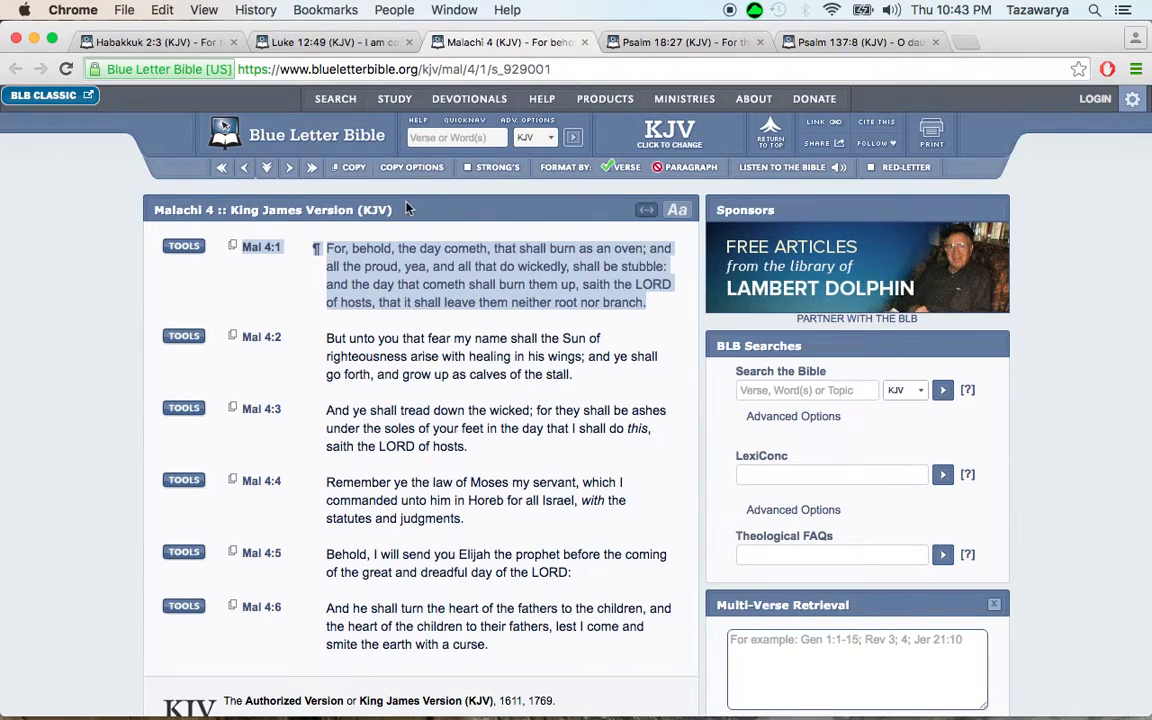
left_click(500, 275)
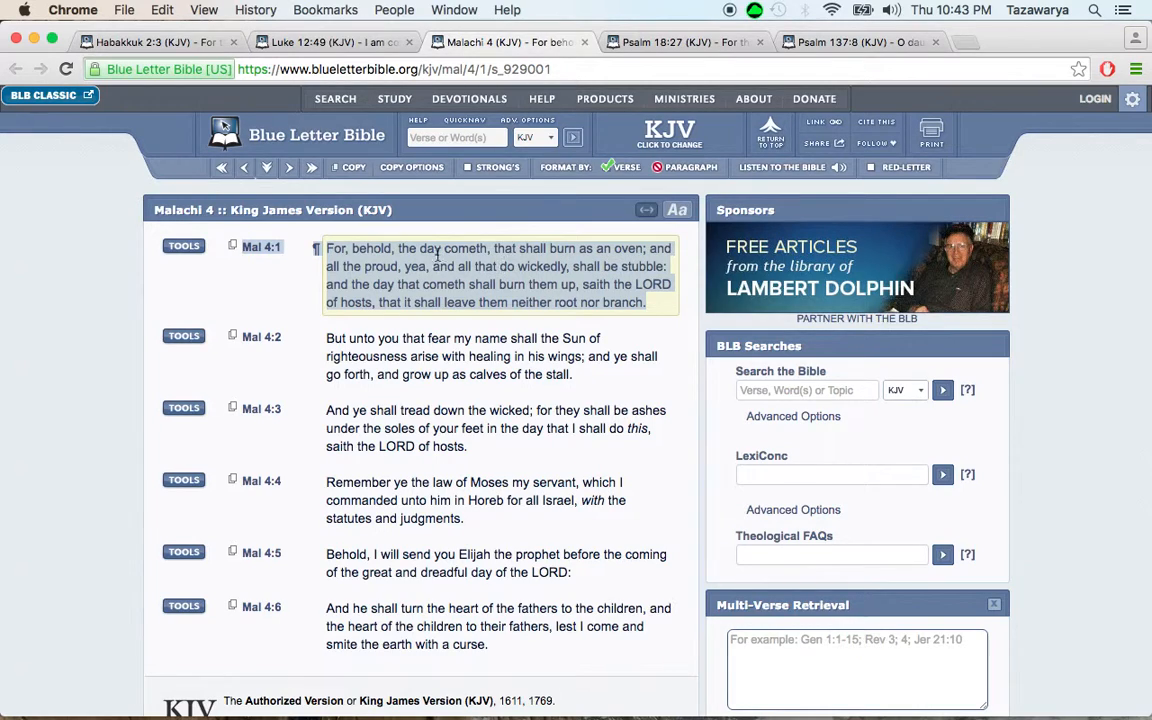
mouse_move(538, 267)
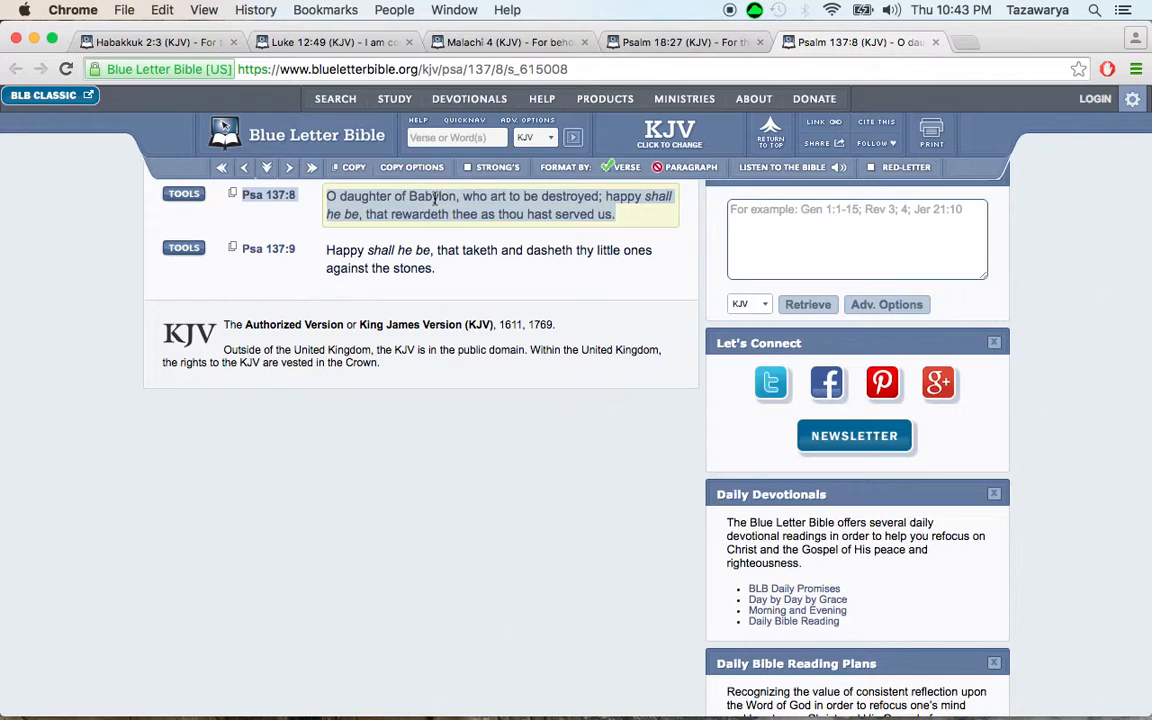
mouse_move(535, 200)
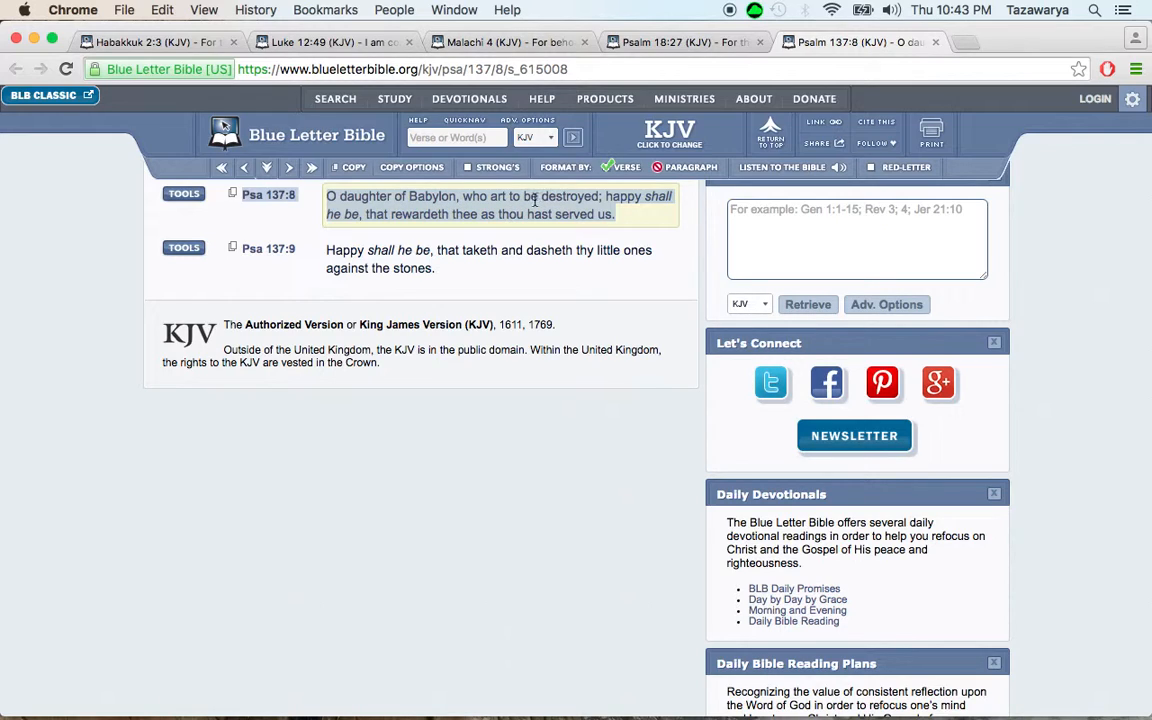
mouse_move(405, 197)
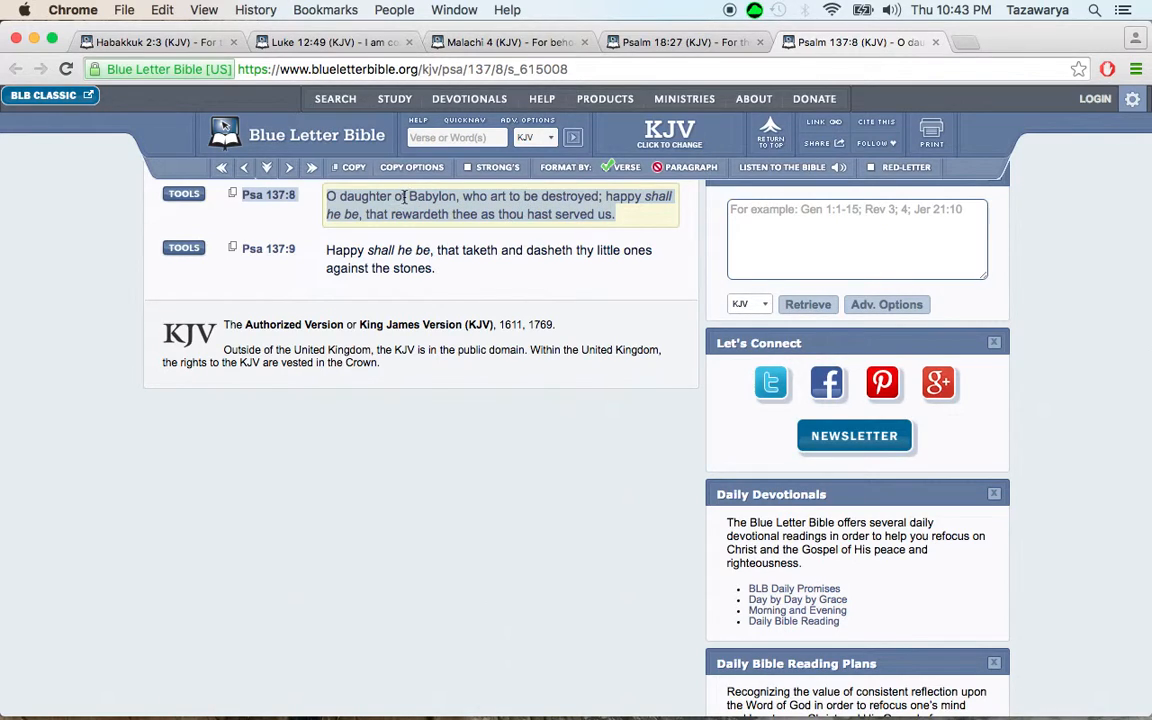
mouse_move(450, 197)
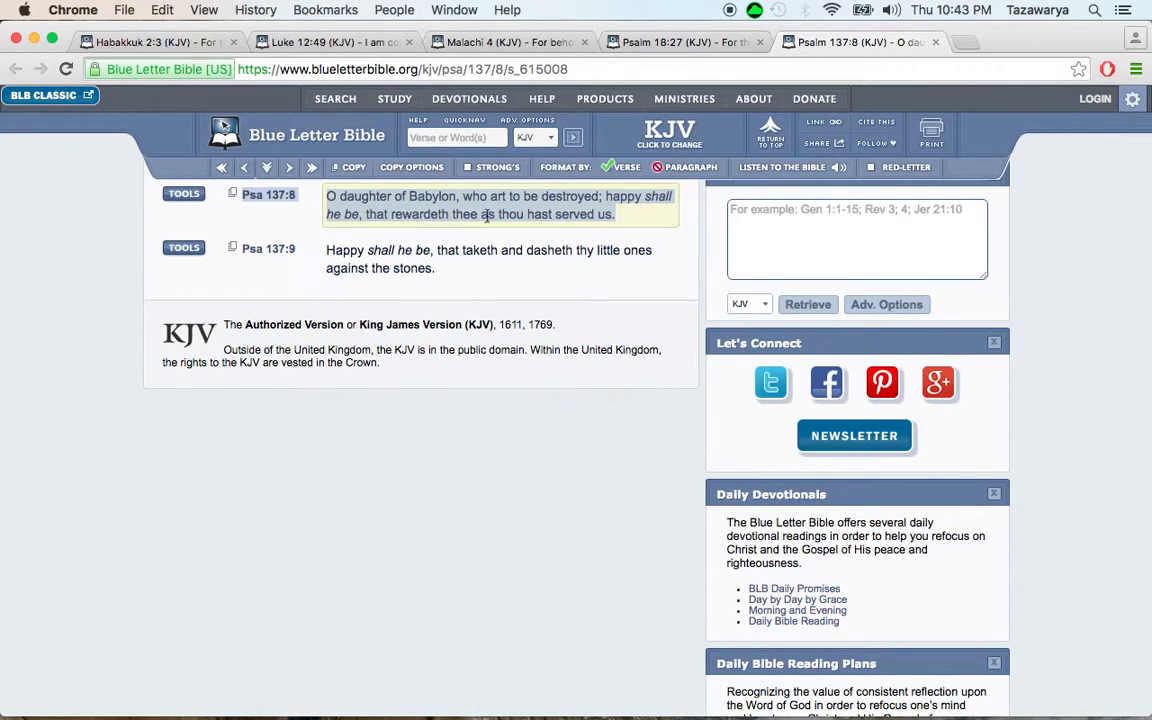
mouse_move(595, 214)
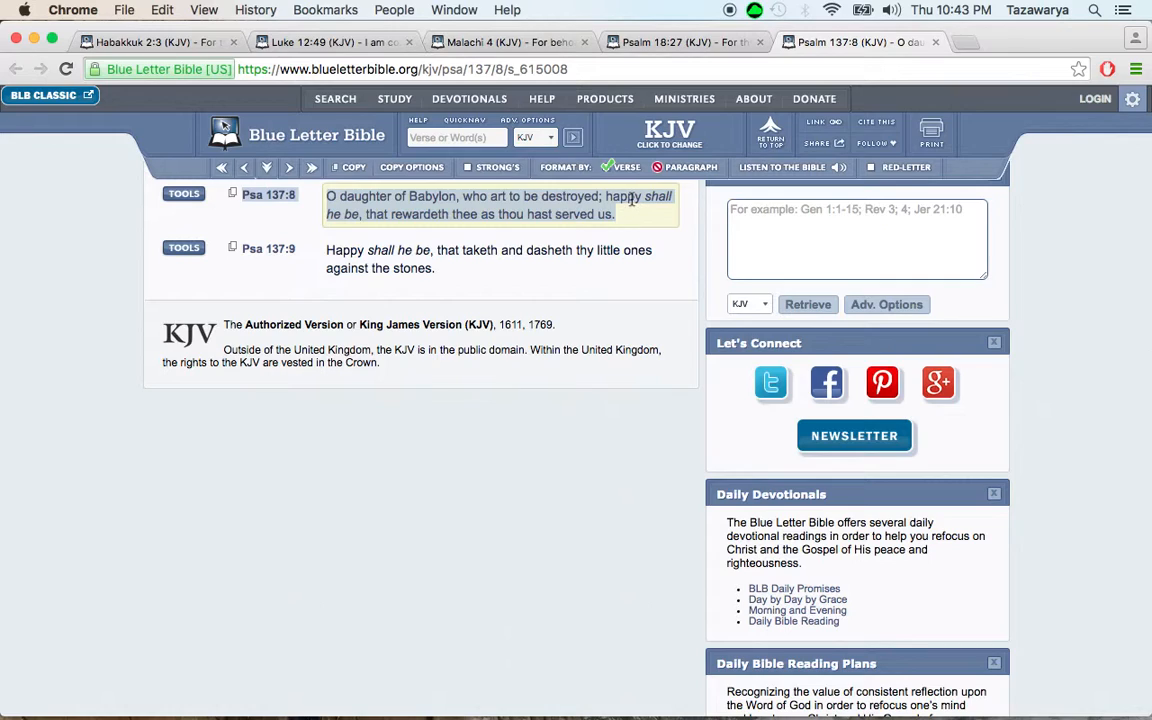
mouse_move(367, 210)
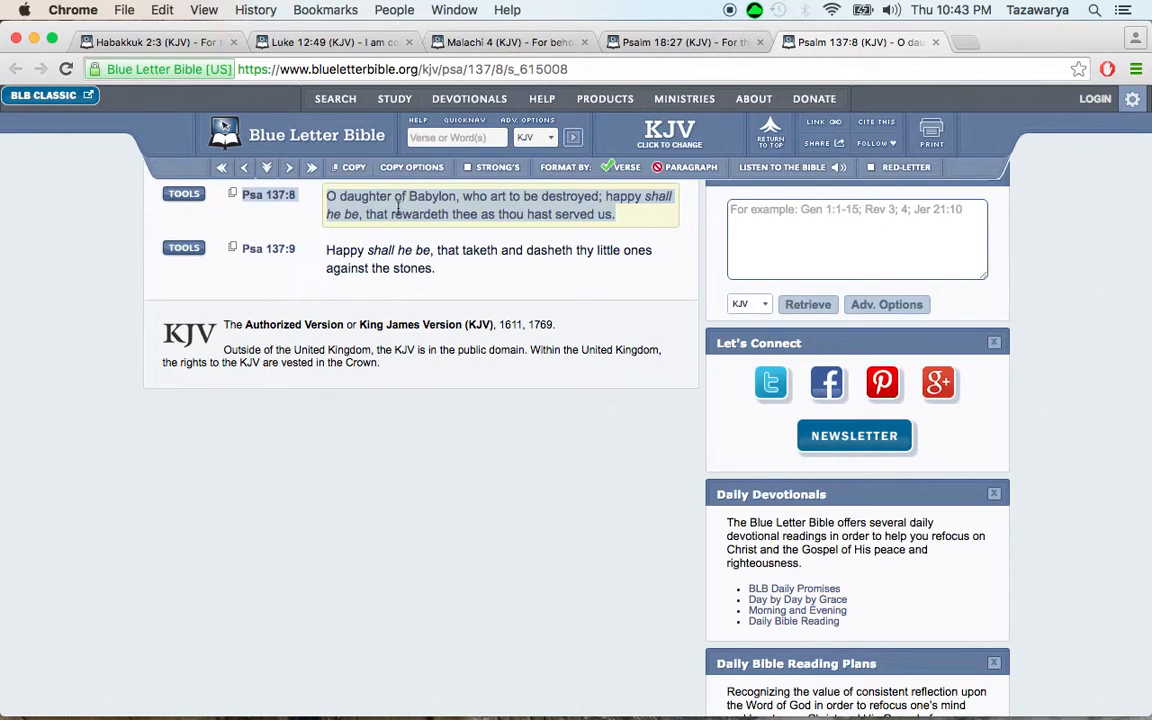
mouse_move(580, 211)
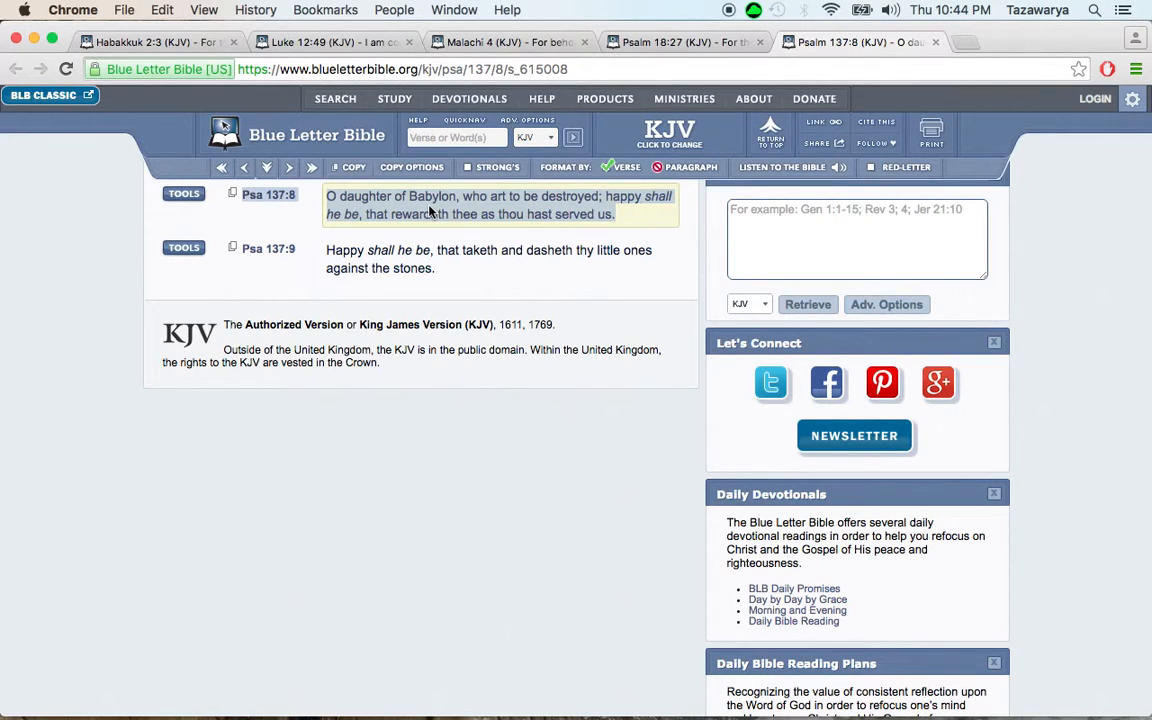
mouse_move(525, 212)
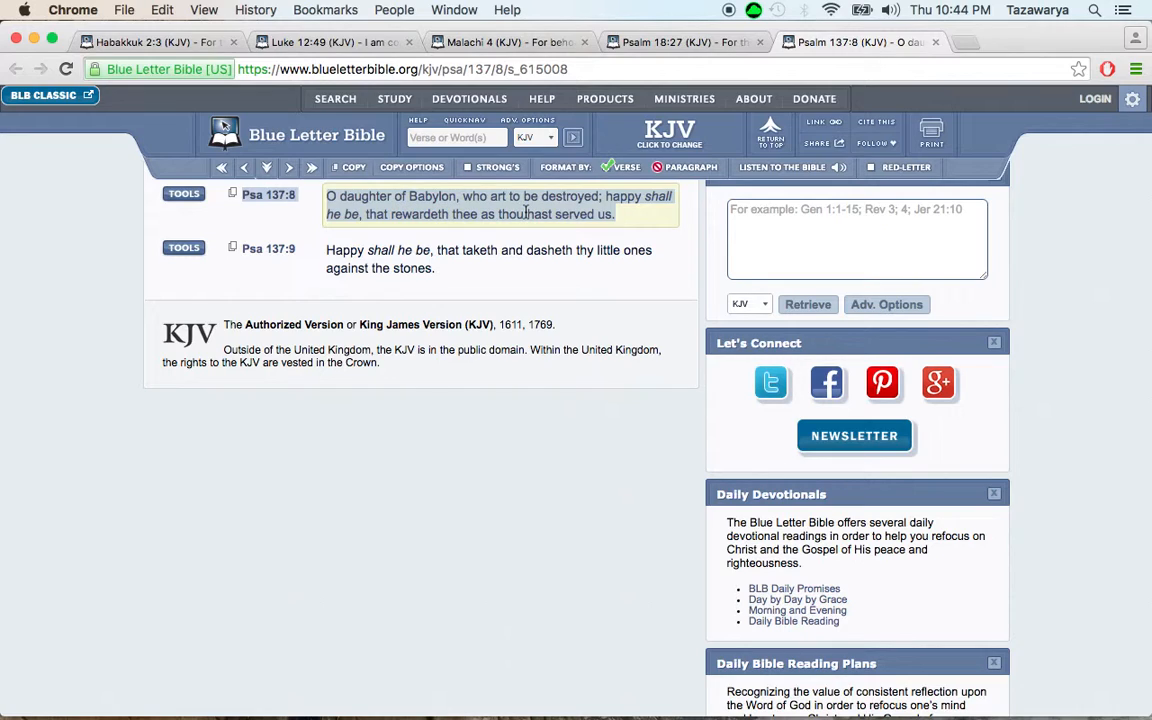
mouse_move(620, 218)
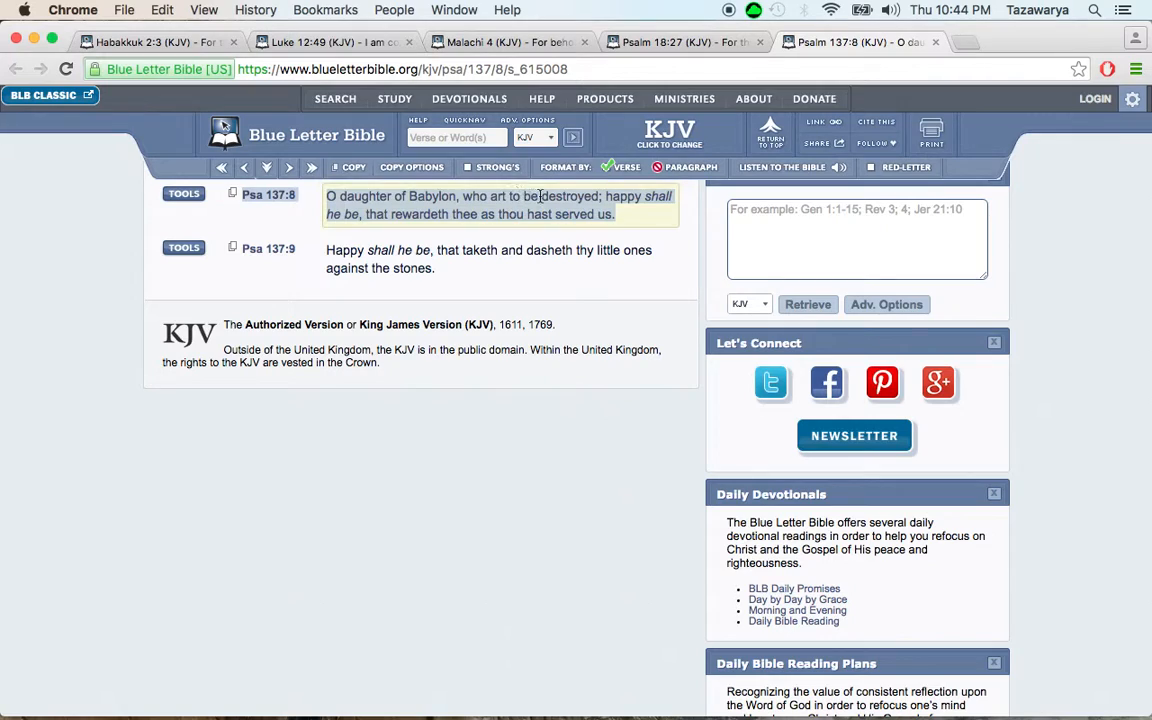
mouse_move(605, 204)
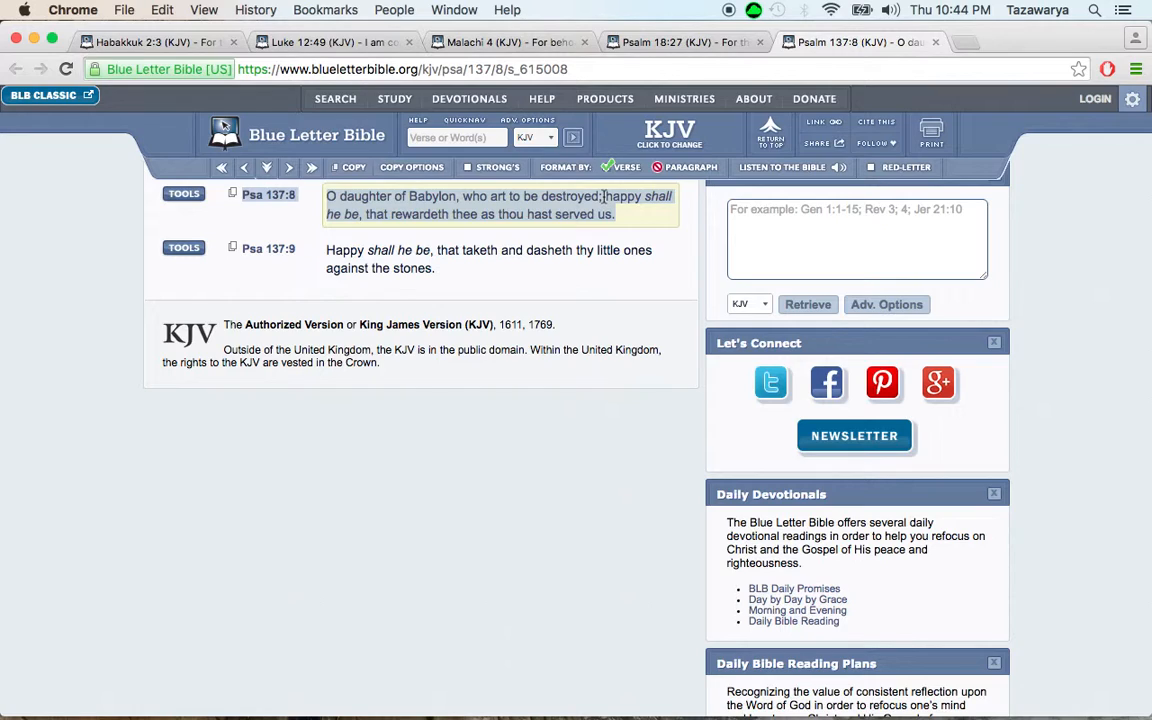
mouse_move(628, 213)
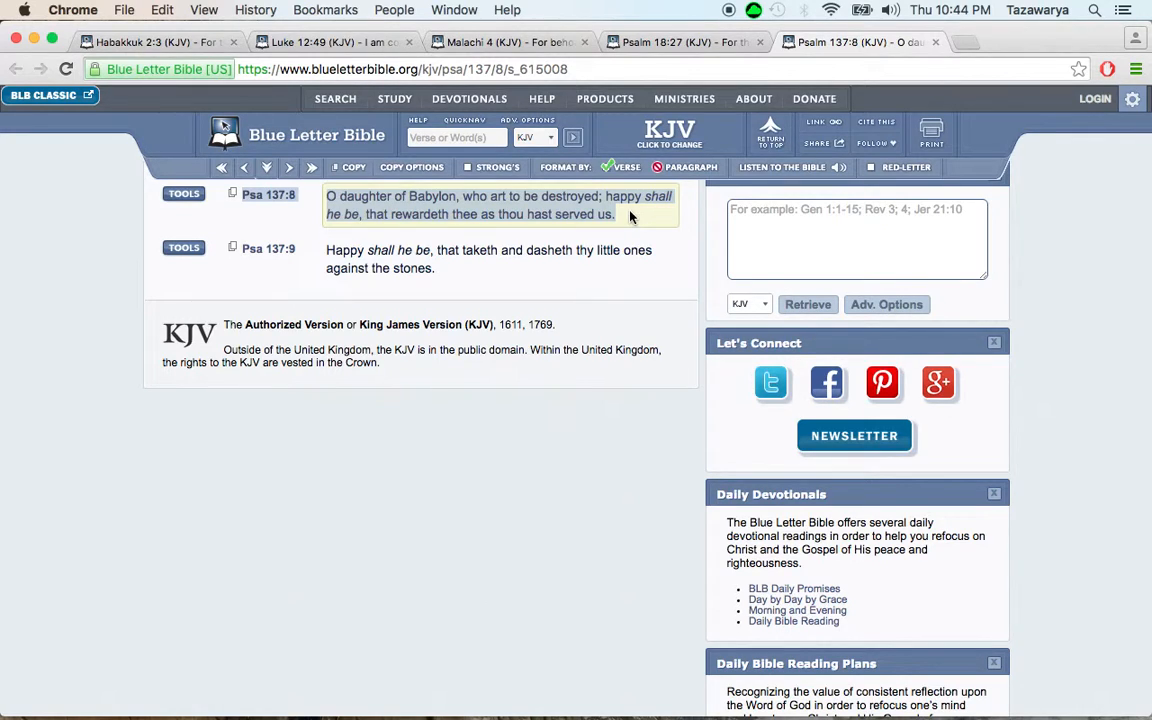
mouse_move(643, 227)
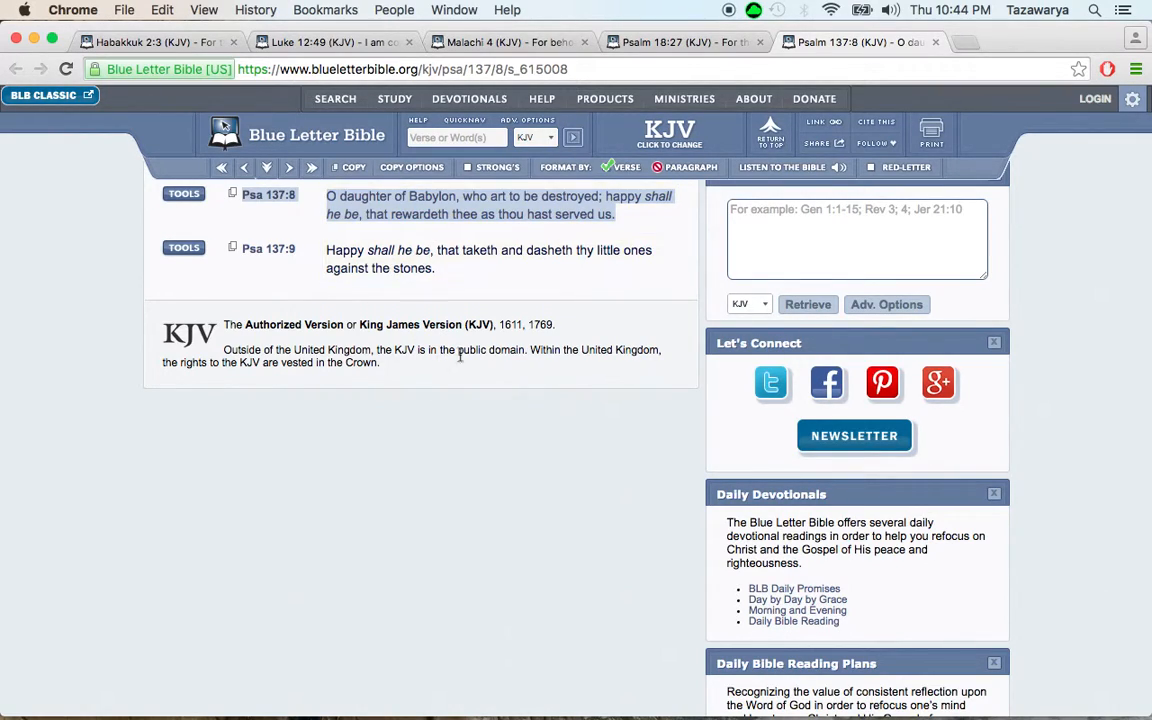
mouse_move(500, 412)
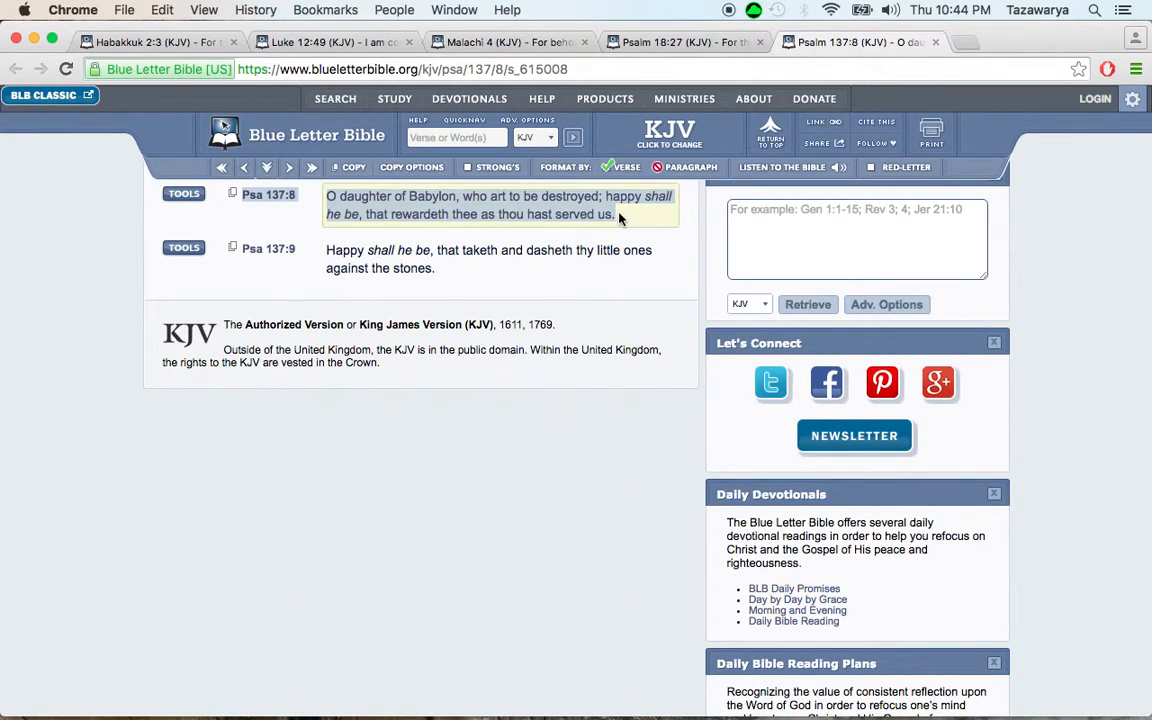
mouse_move(628, 220)
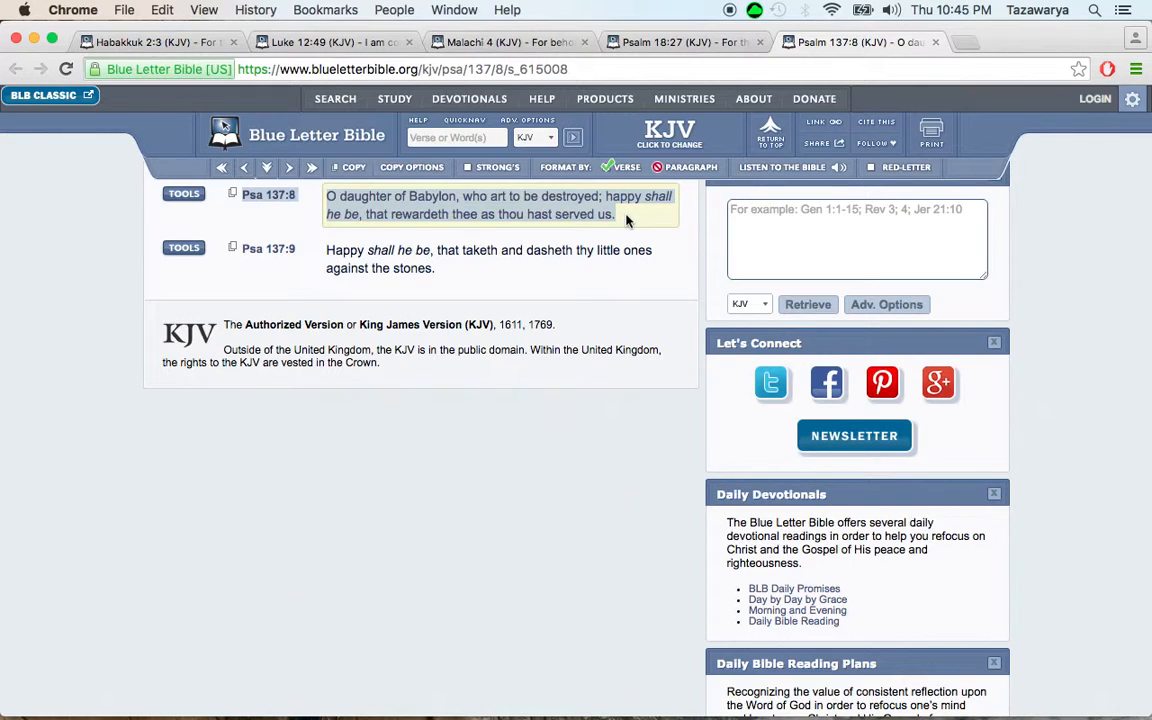
mouse_move(630, 213)
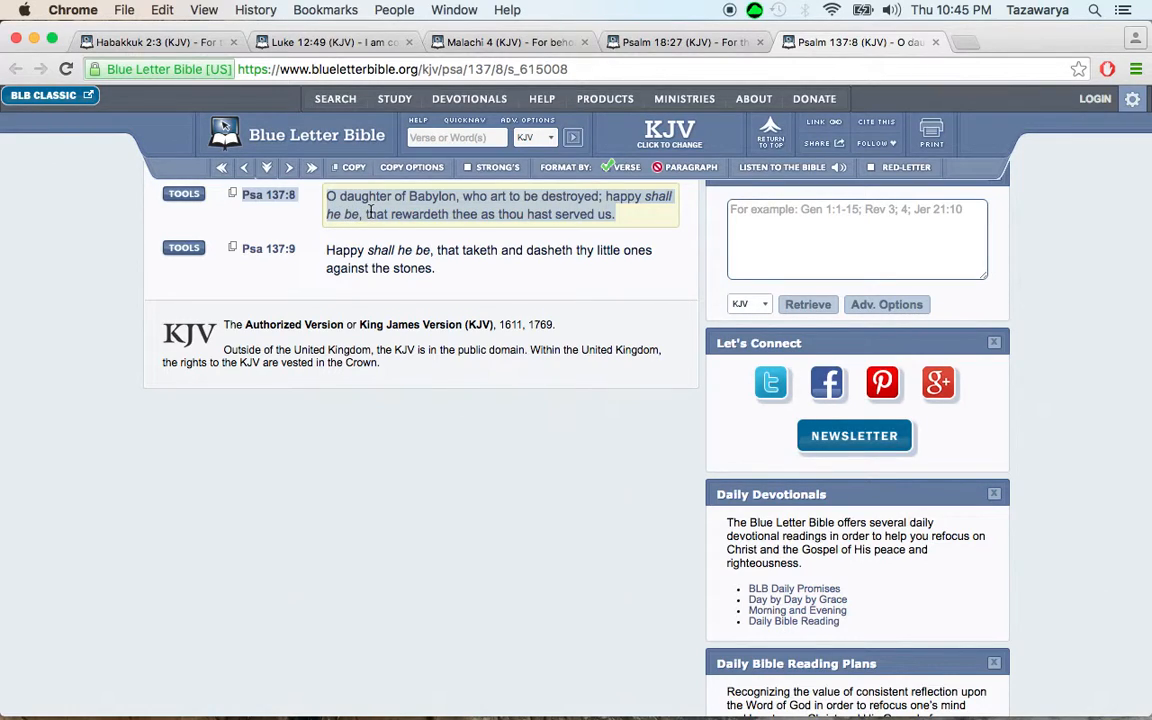
mouse_move(432, 211)
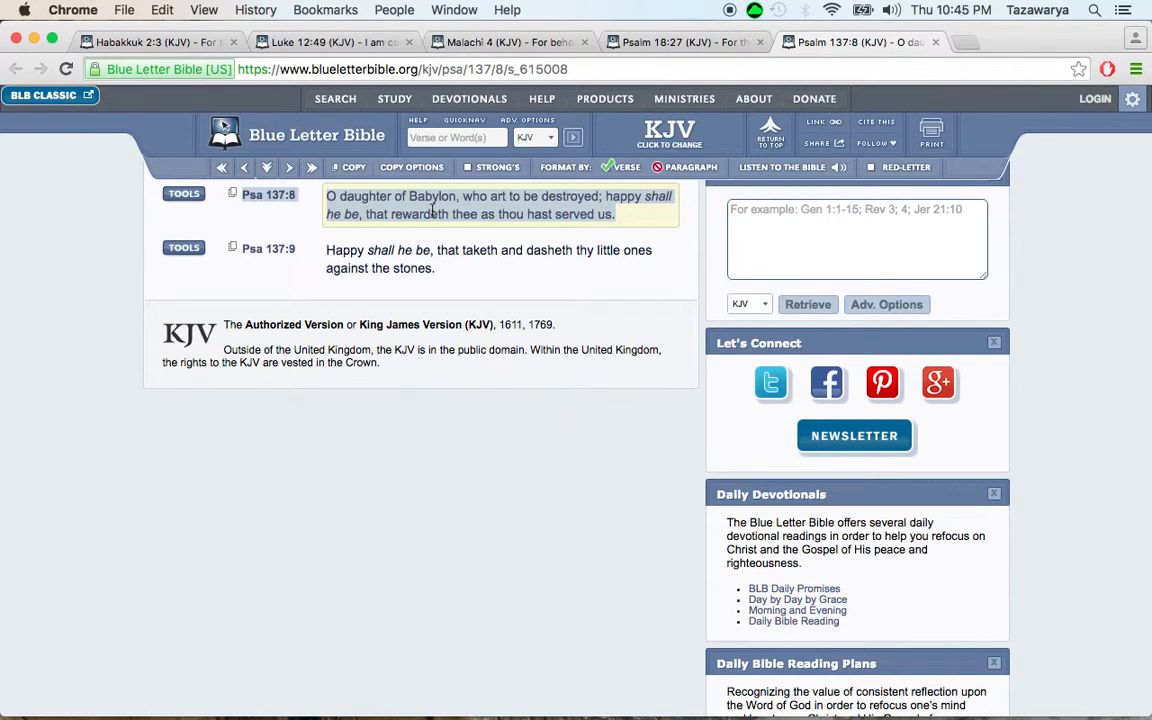
mouse_move(555, 217)
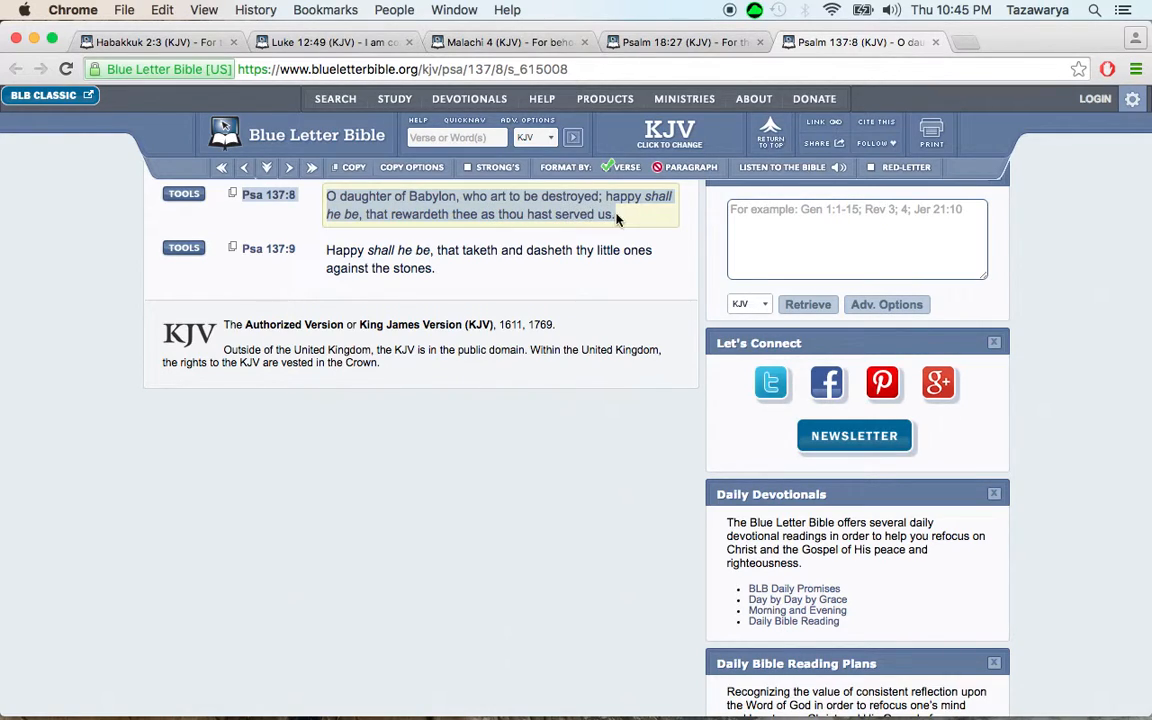
mouse_move(611, 214)
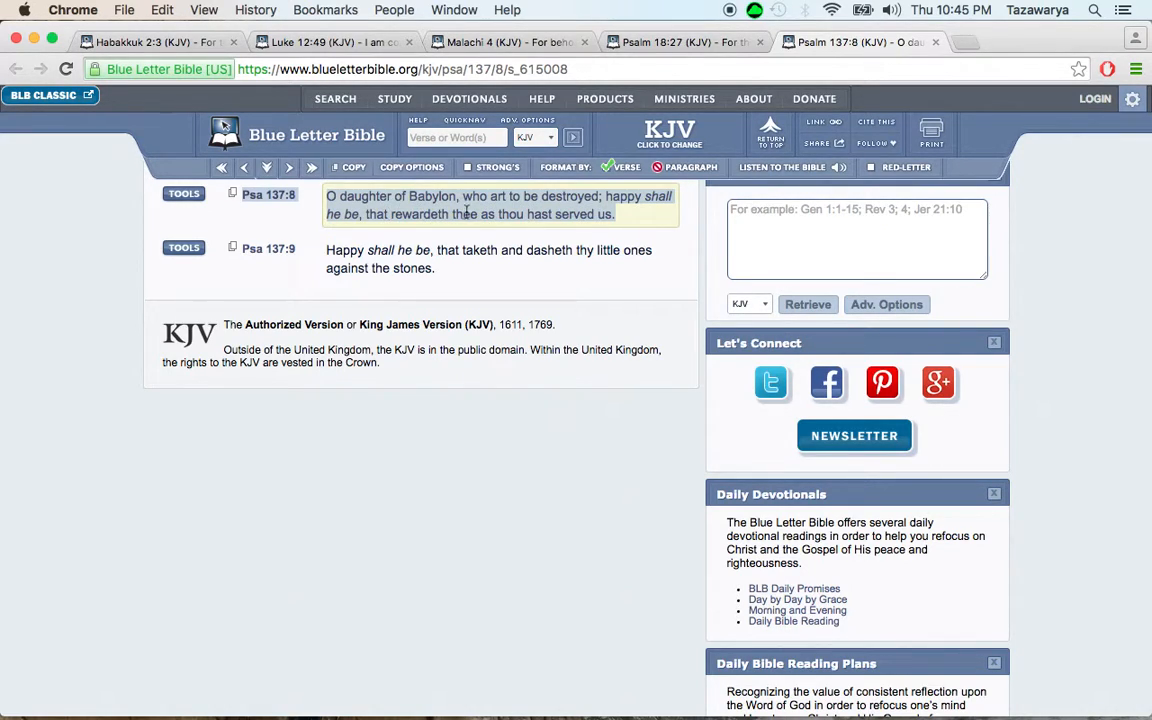
mouse_move(403, 218)
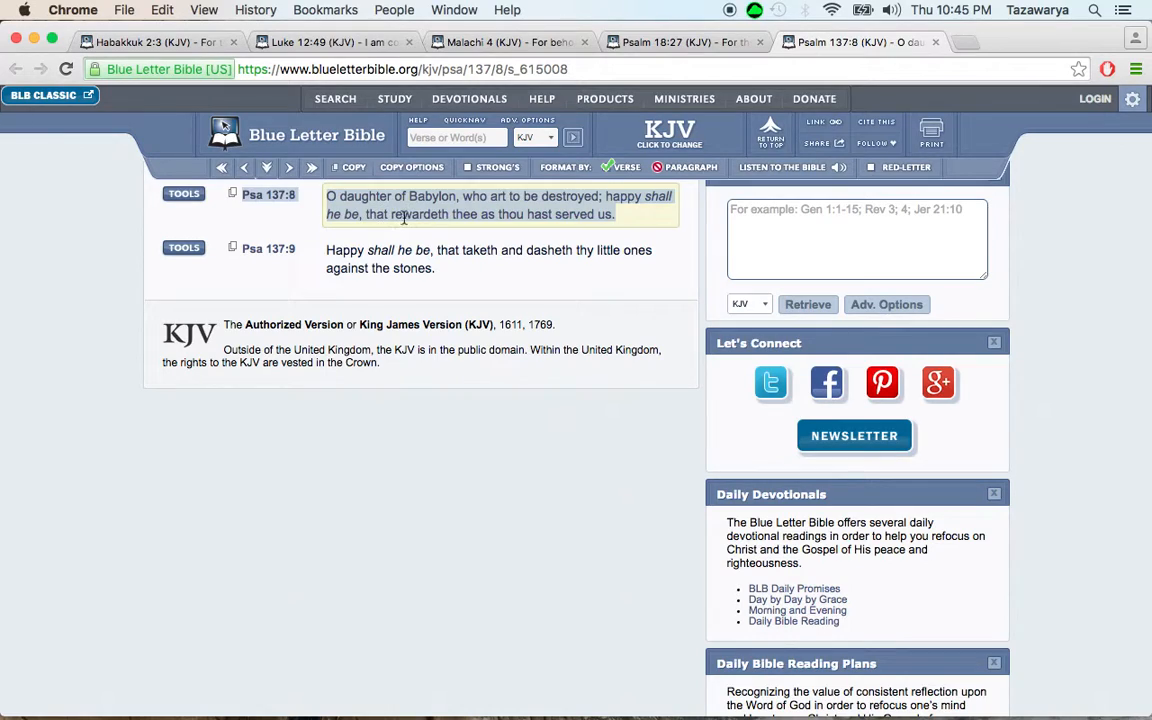
mouse_move(468, 214)
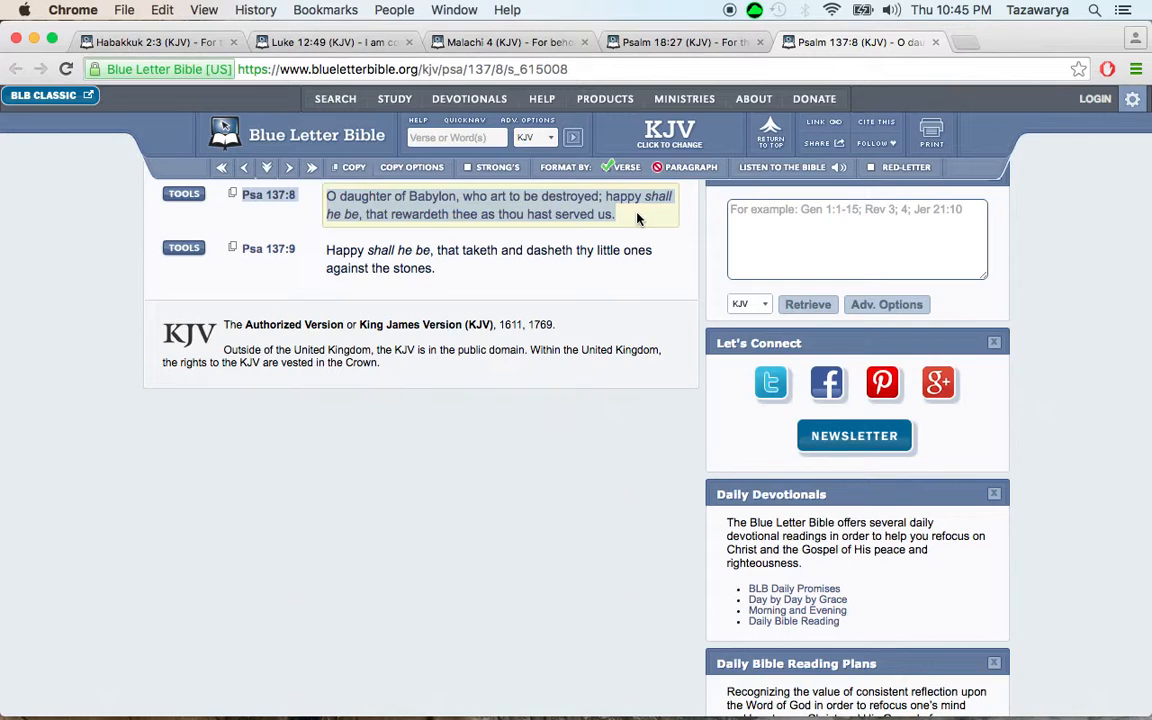
mouse_move(630, 213)
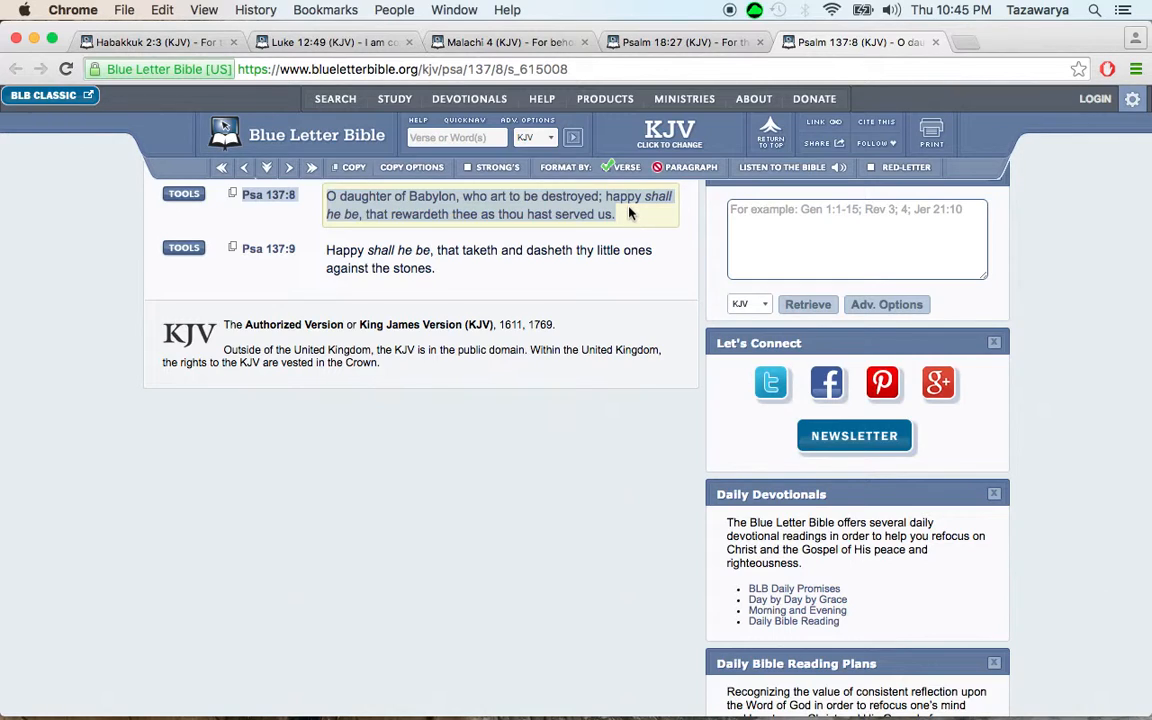
mouse_move(398, 197)
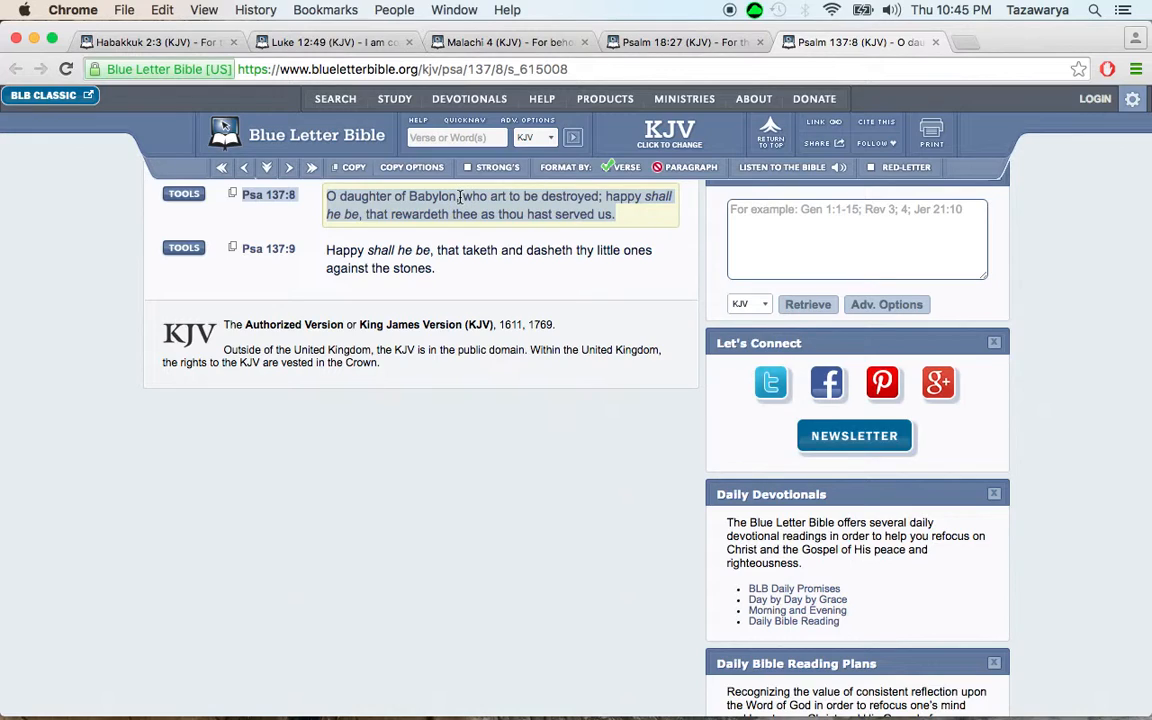
mouse_move(640, 216)
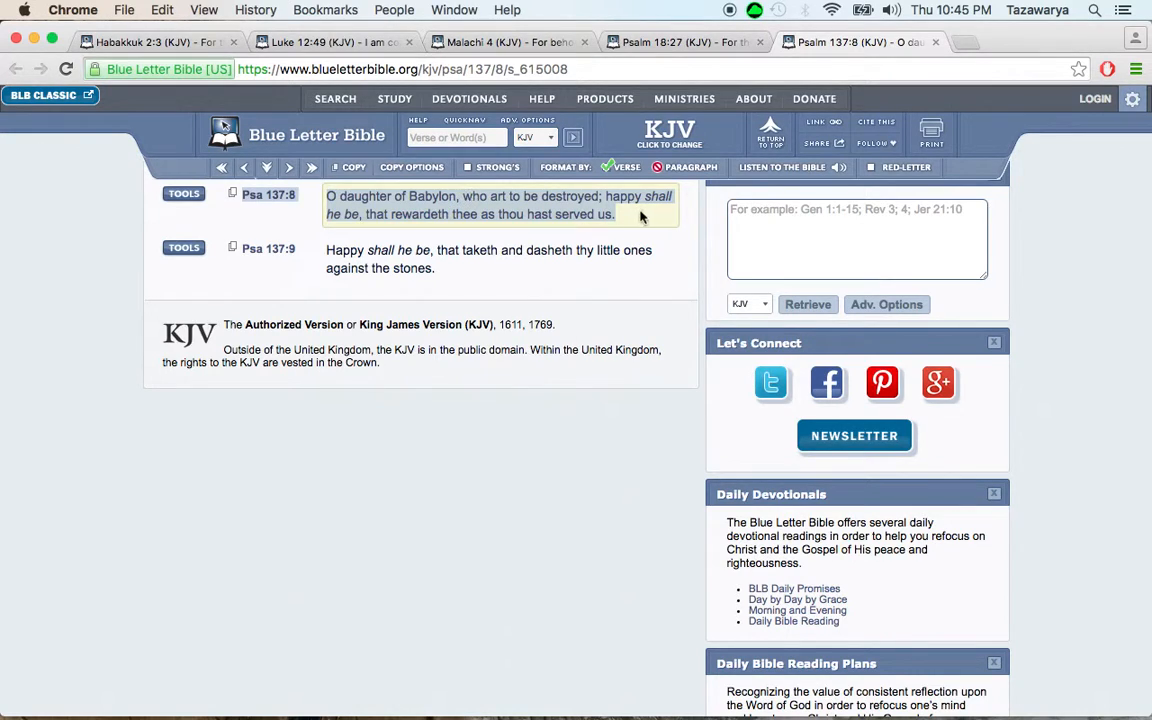
mouse_move(632, 216)
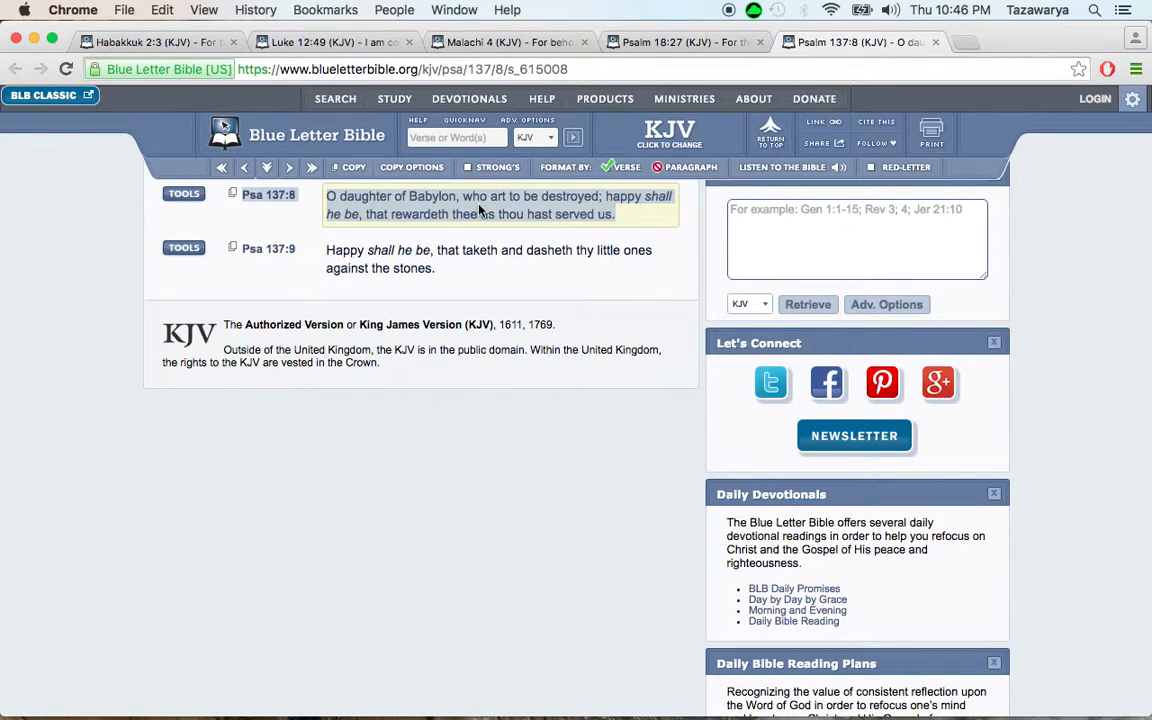
mouse_move(487, 210)
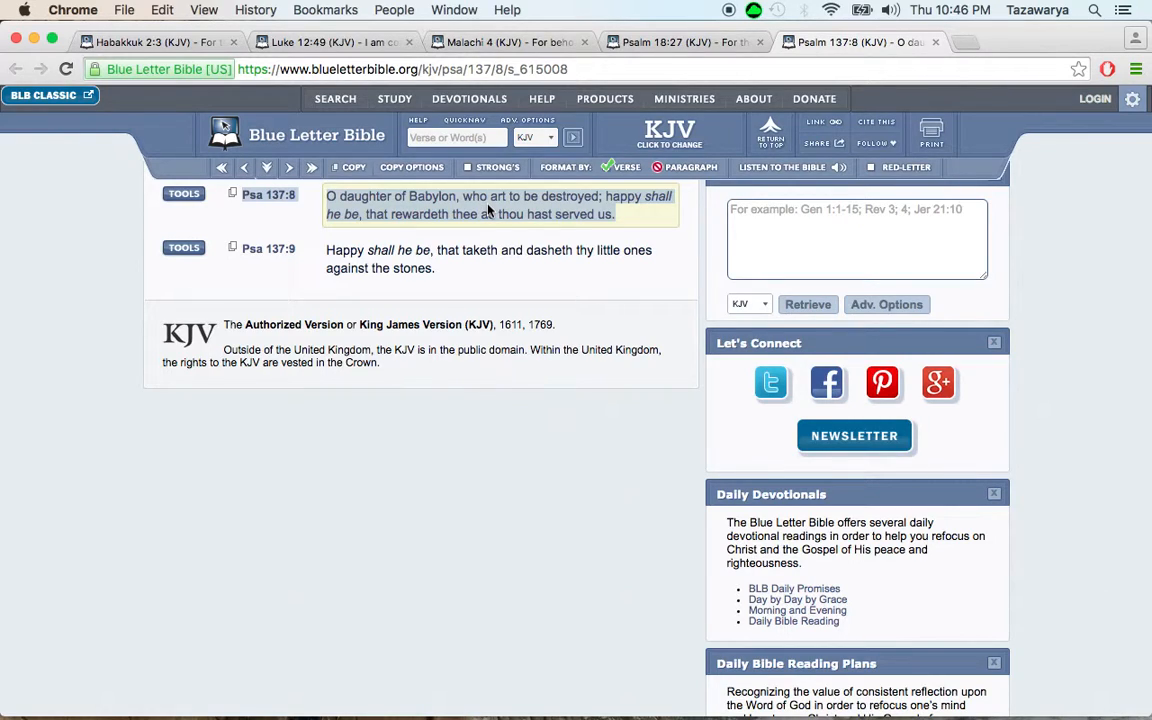